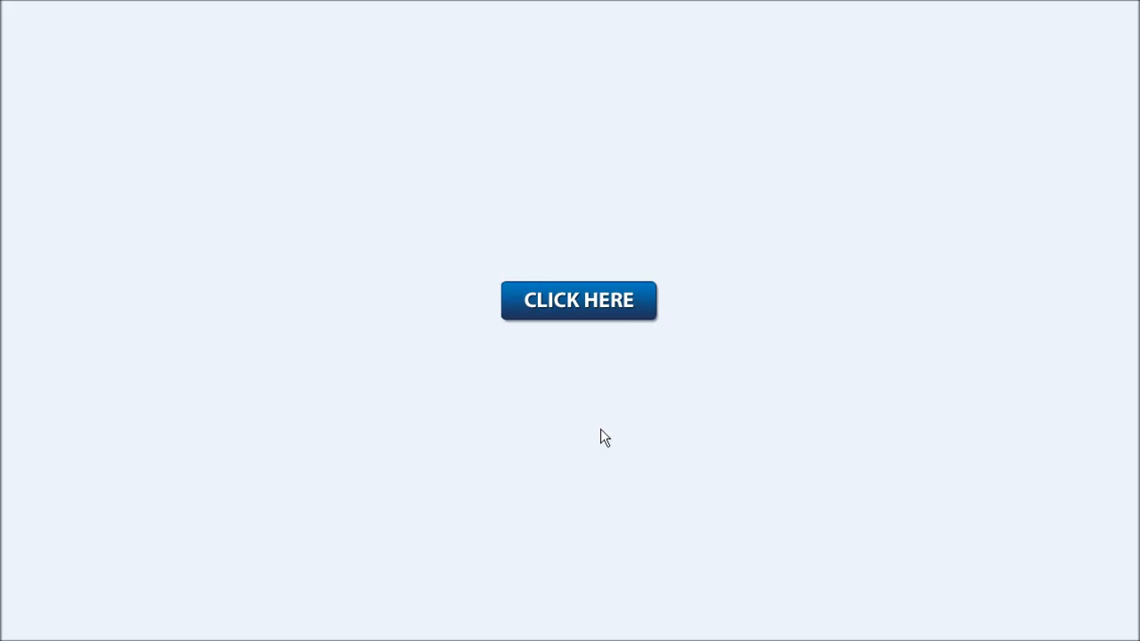
- Preview the finished blue CLICK HERE button, then bring up Photoshop's empty workspace
click(578, 299)
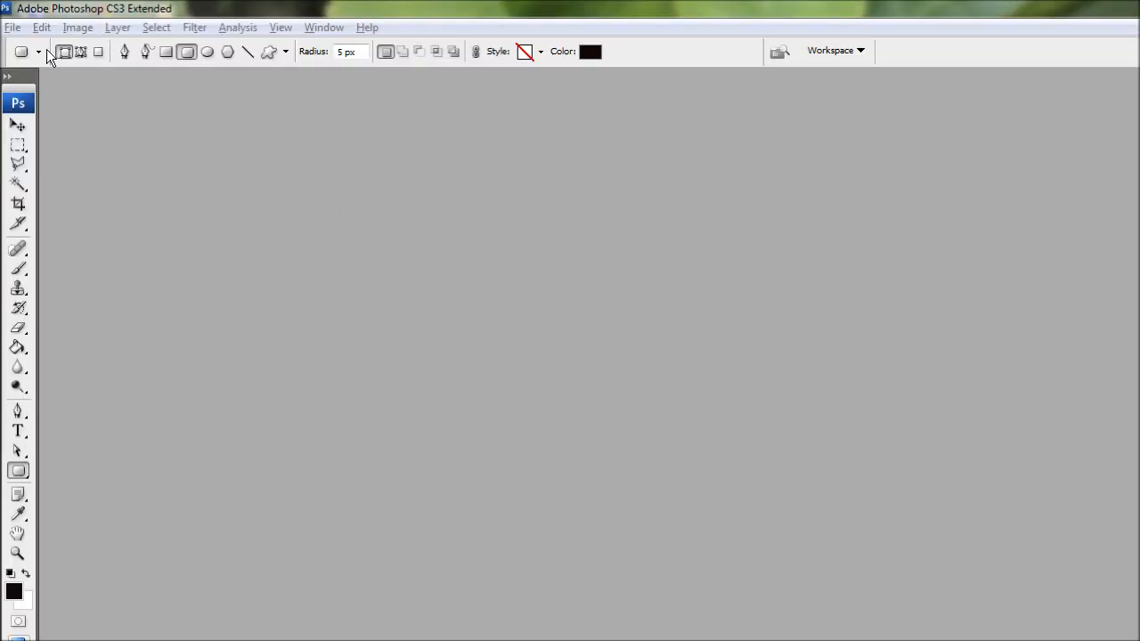
- Create a new Web-preset document sized 180 x 50 pixels with a white background
click(12, 26)
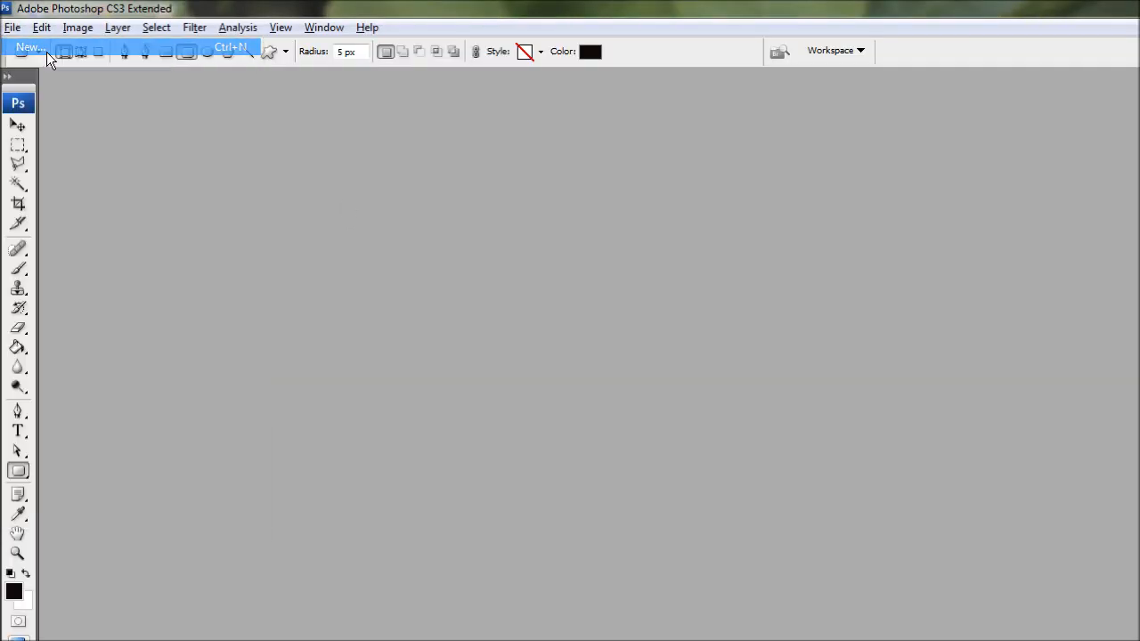
click(30, 46)
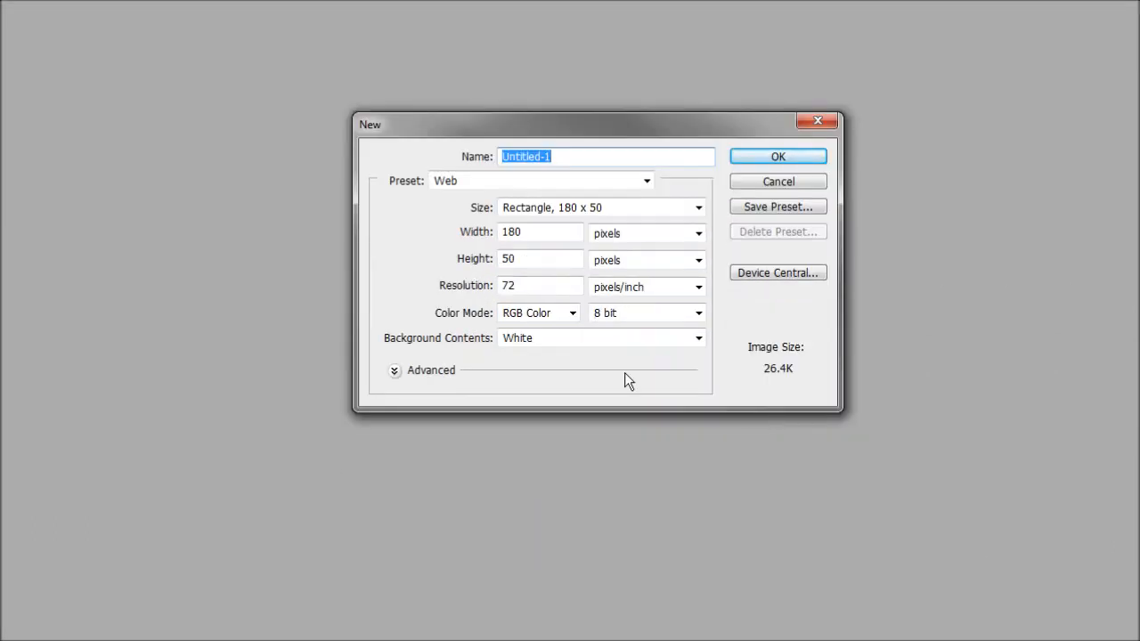
mouse_move(538, 183)
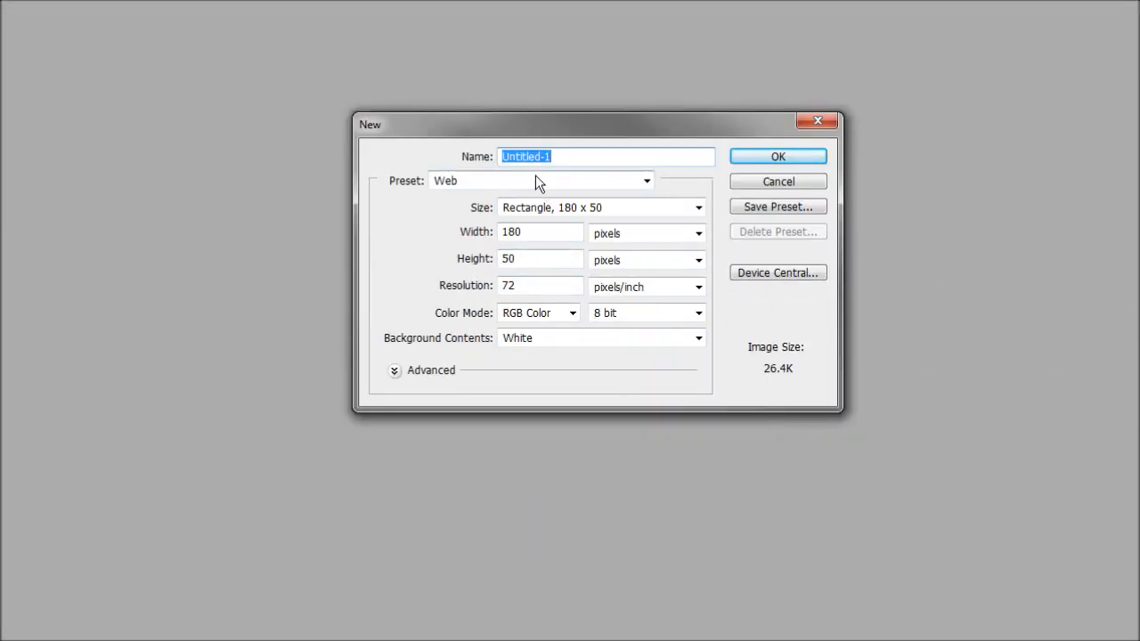
click(534, 181)
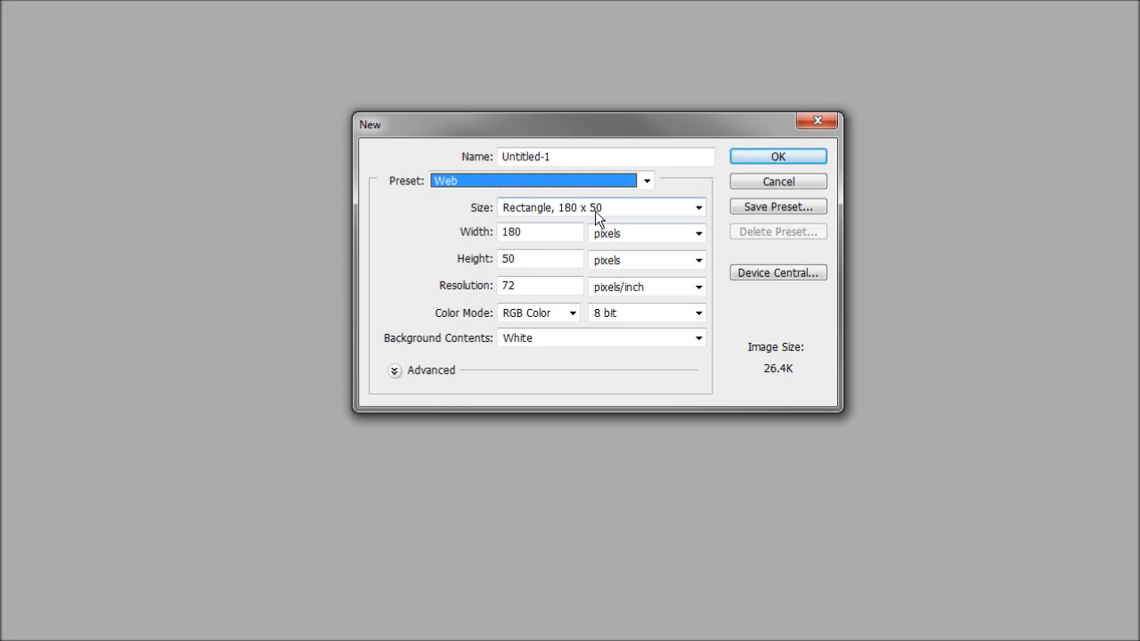
click(699, 207)
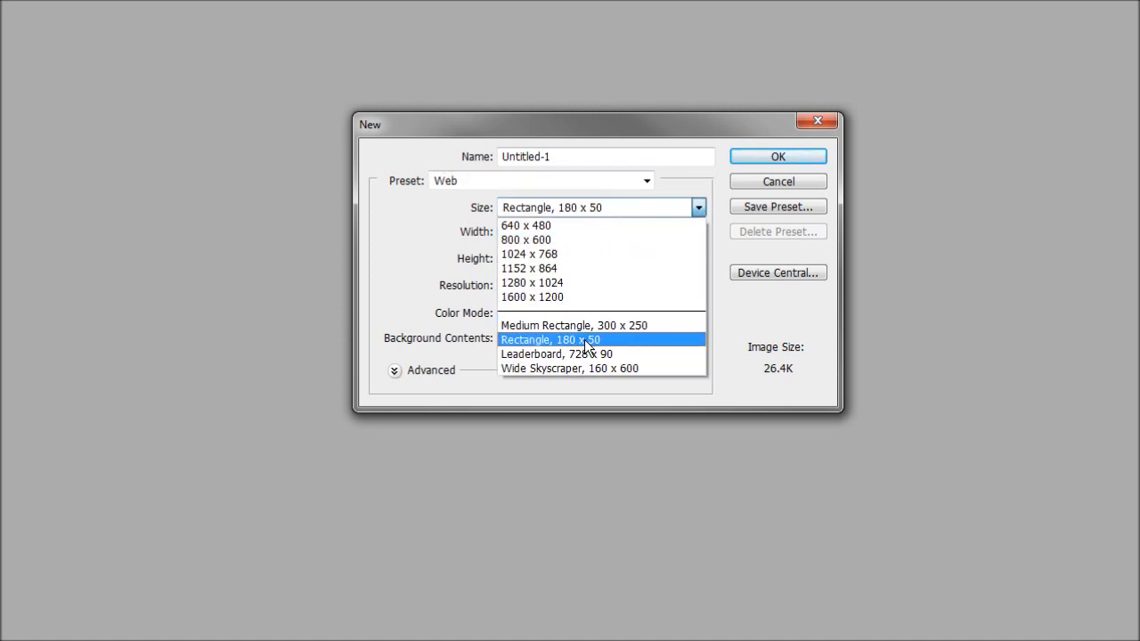
click(551, 339)
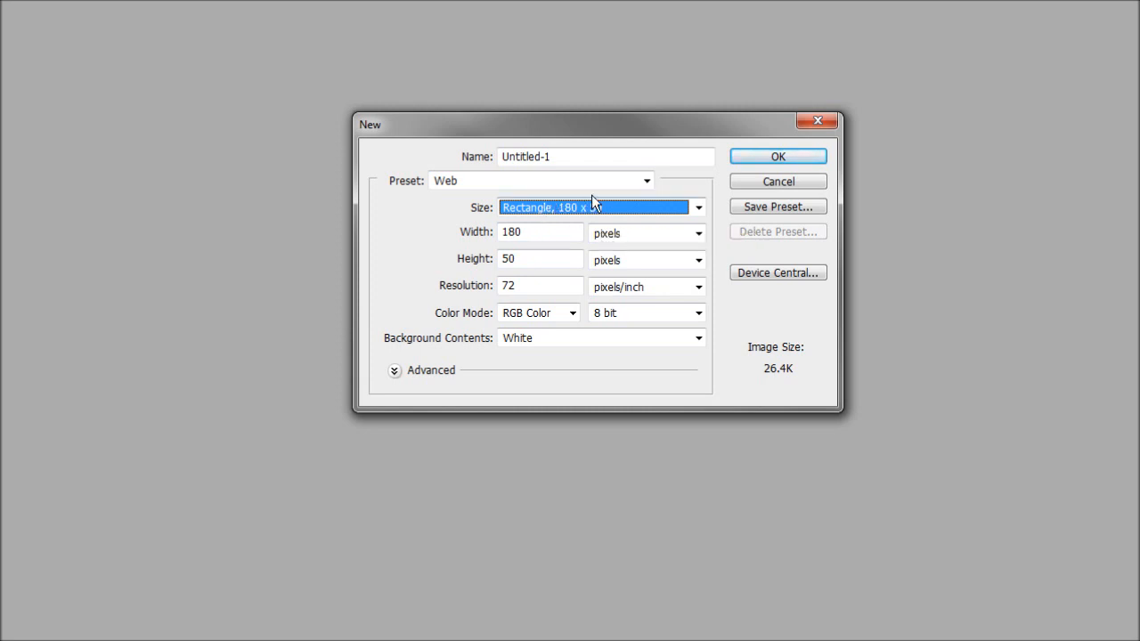
mouse_move(527, 233)
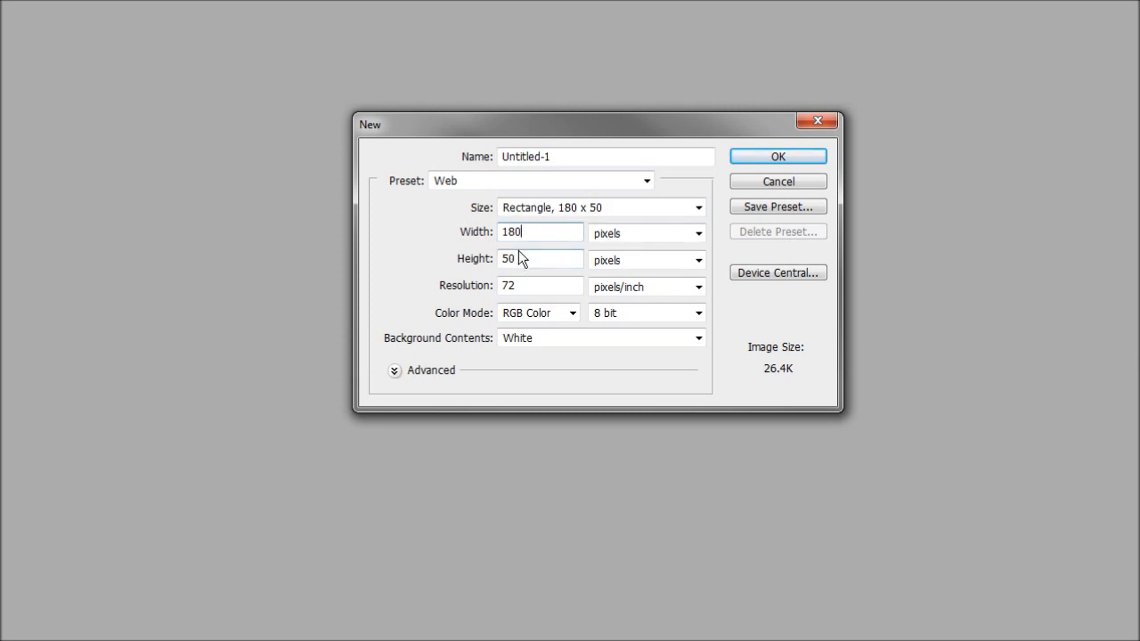
mouse_move(524, 285)
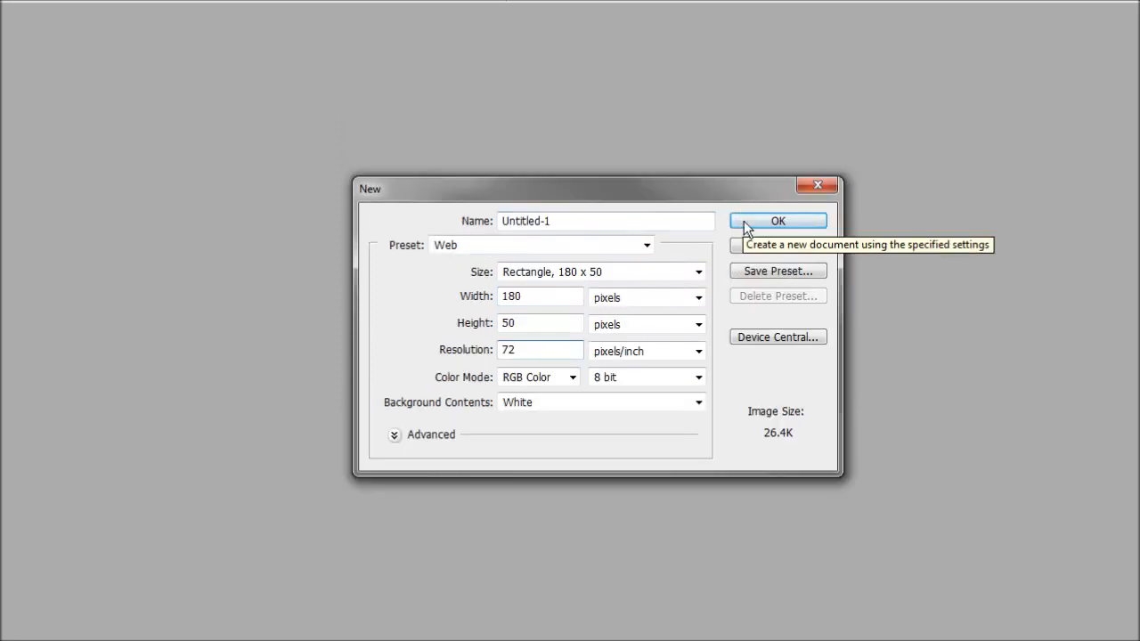
click(777, 221)
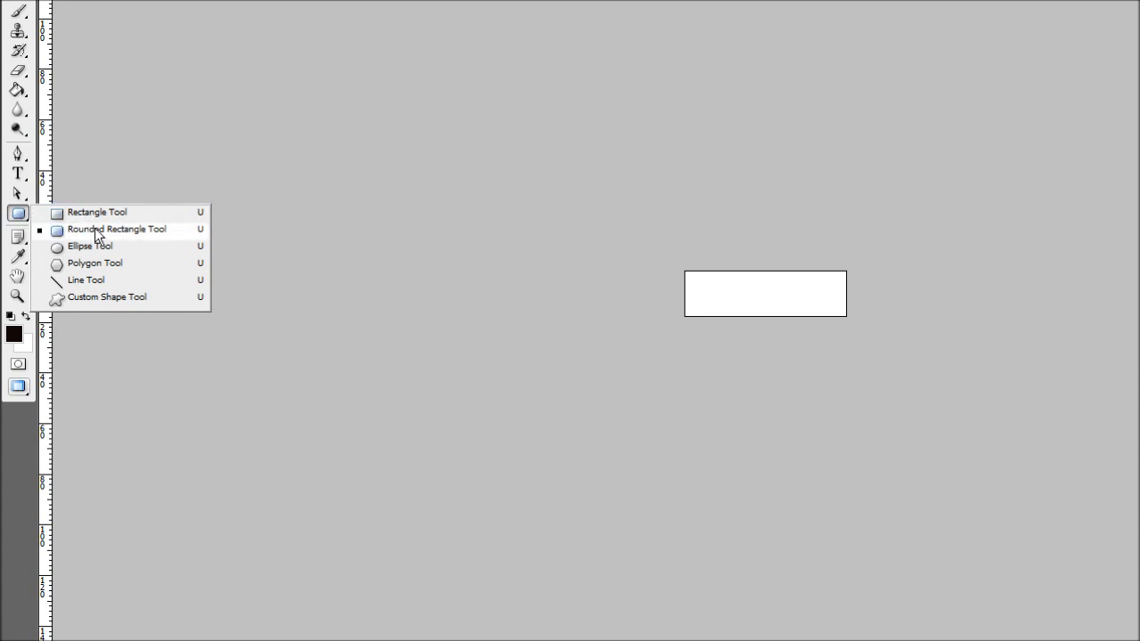
- Choose the Rounded Rectangle Tool at 5 px radius and show its geometry options
click(117, 229)
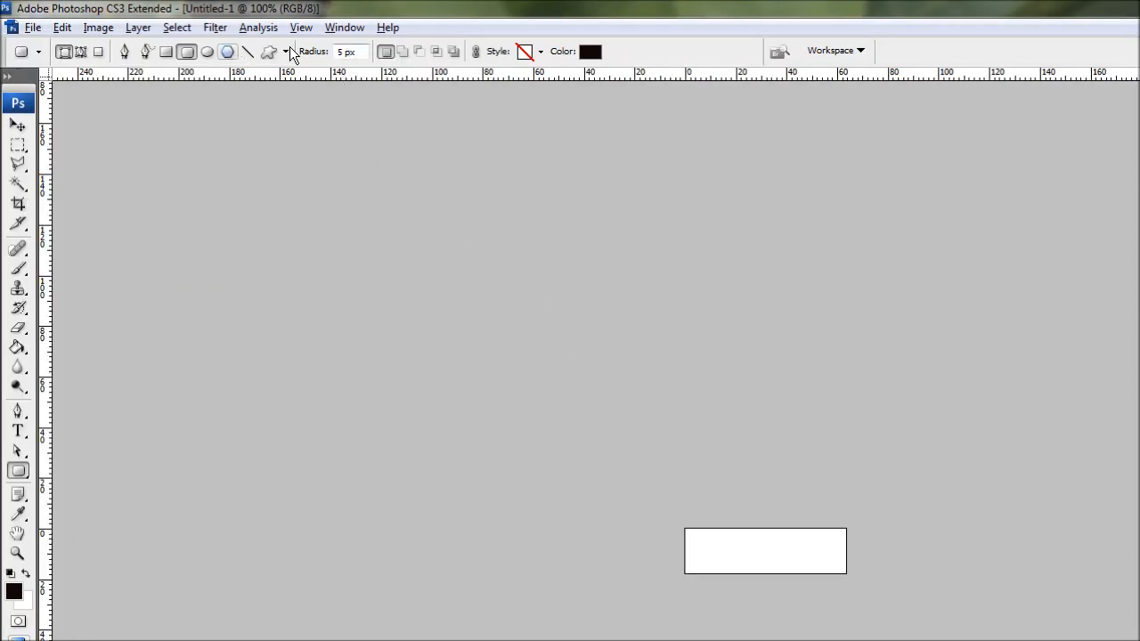
click(349, 51)
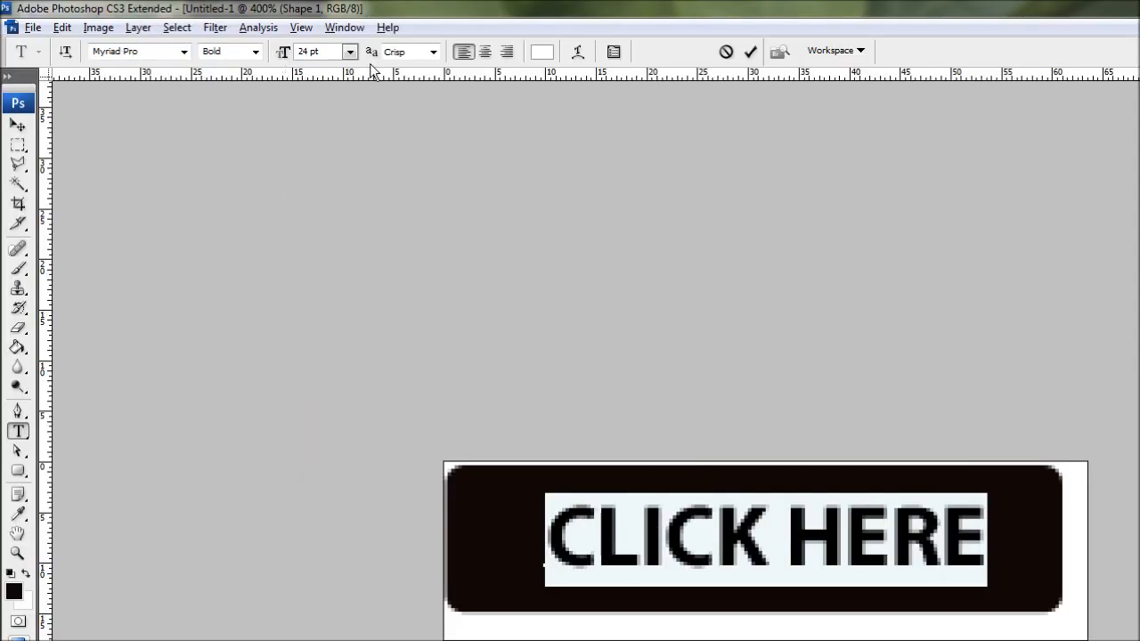
mouse_move(606, 284)
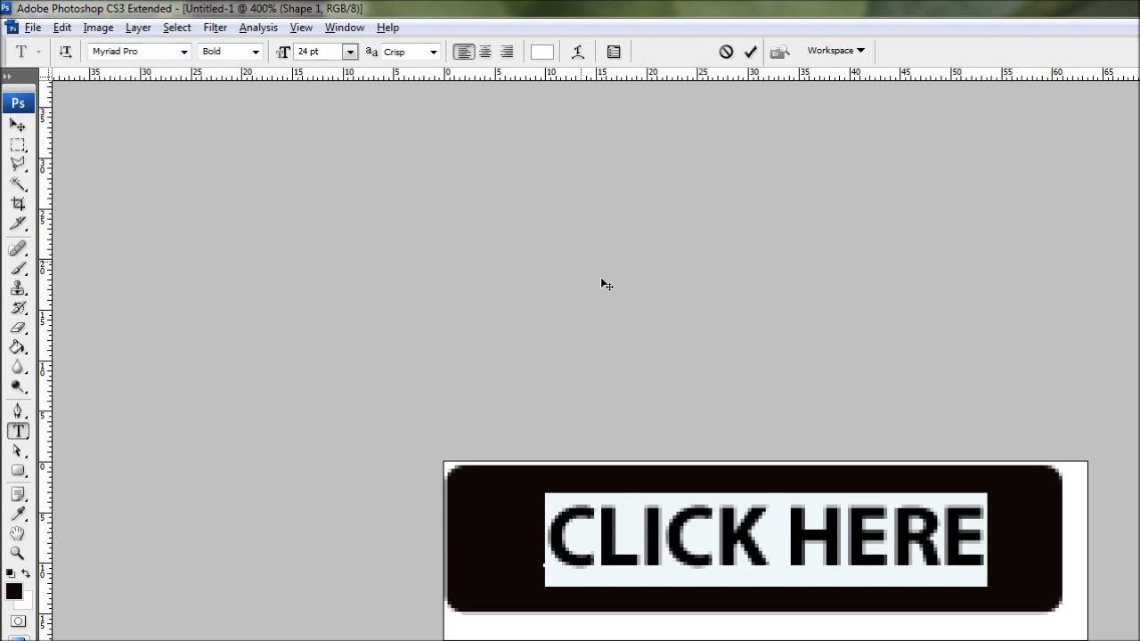
mouse_move(593, 168)
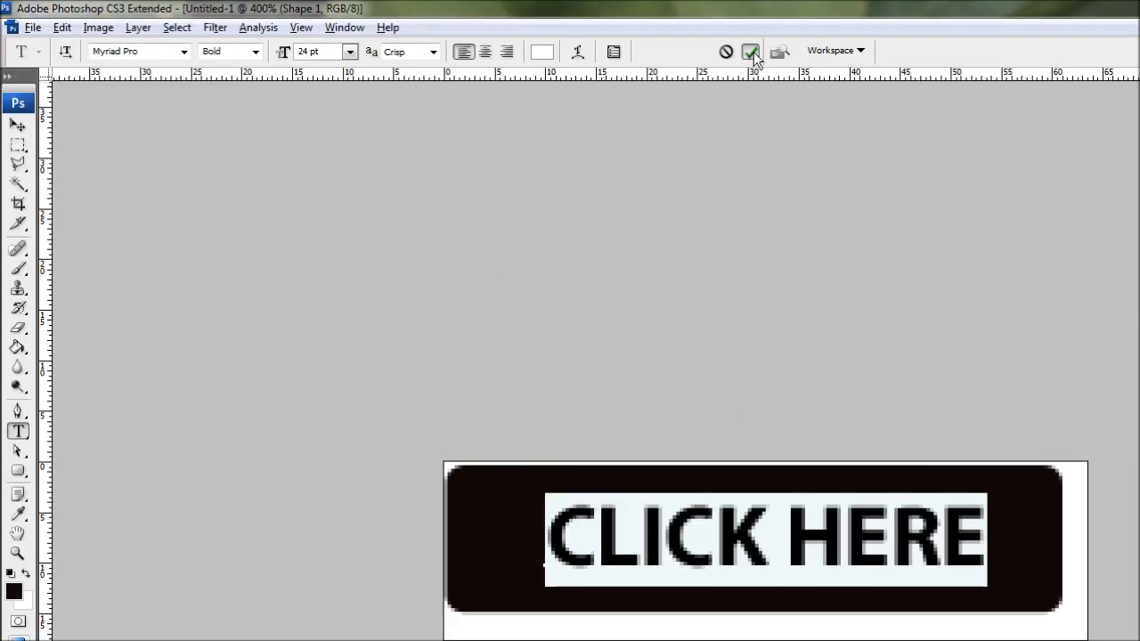
- Commit the CLICK HERE text layer and bring up the button's Layer Style dialog
click(751, 50)
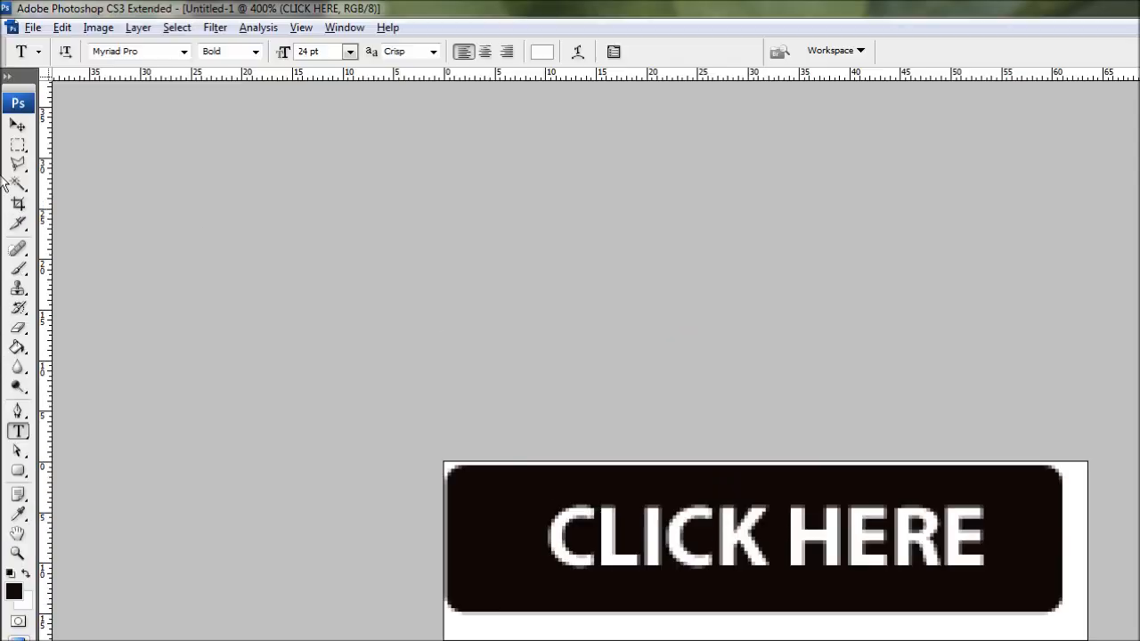
click(18, 125)
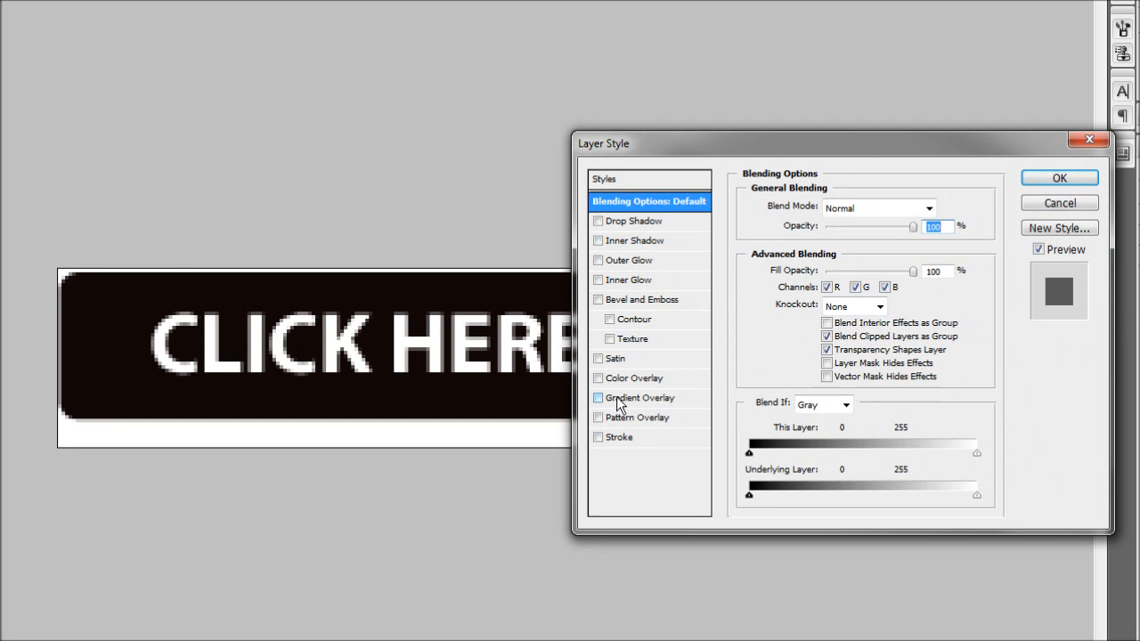
- Enable a Linear, 90° Gradient Overlay on the button shape
click(598, 397)
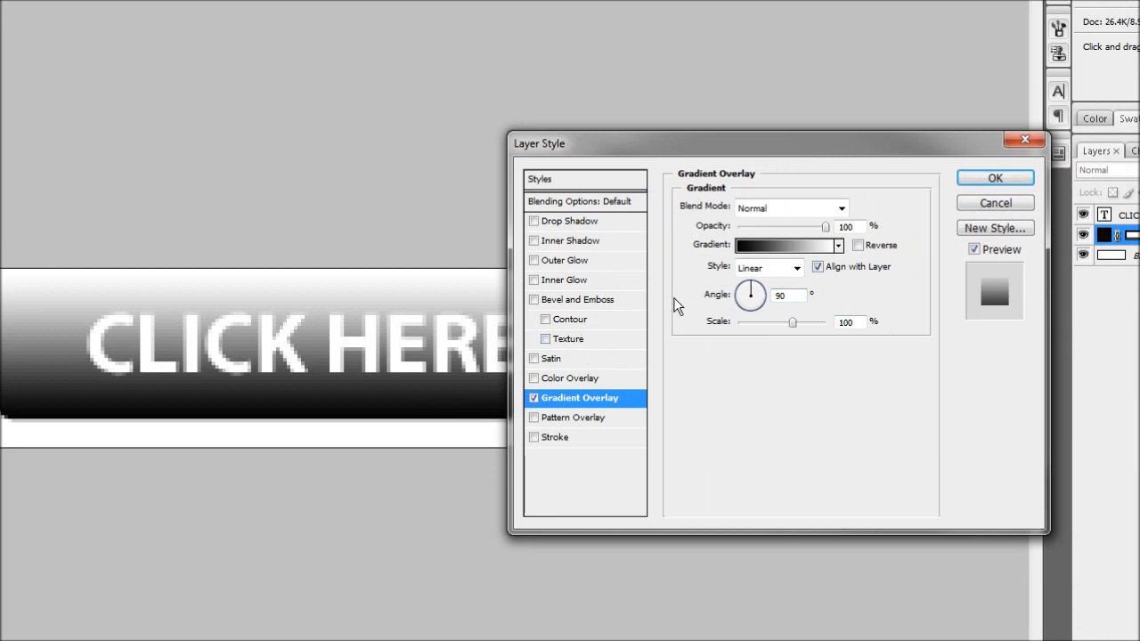
mouse_move(762, 239)
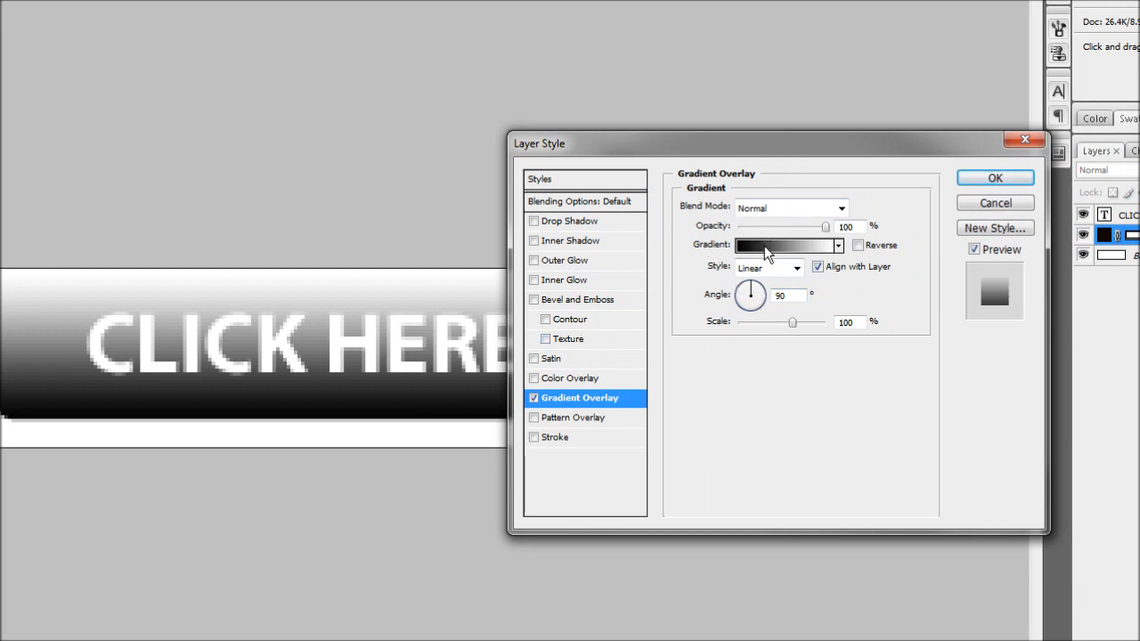
- Set the gradient stops to dark navy and medium blue in the Gradient Editor
click(784, 245)
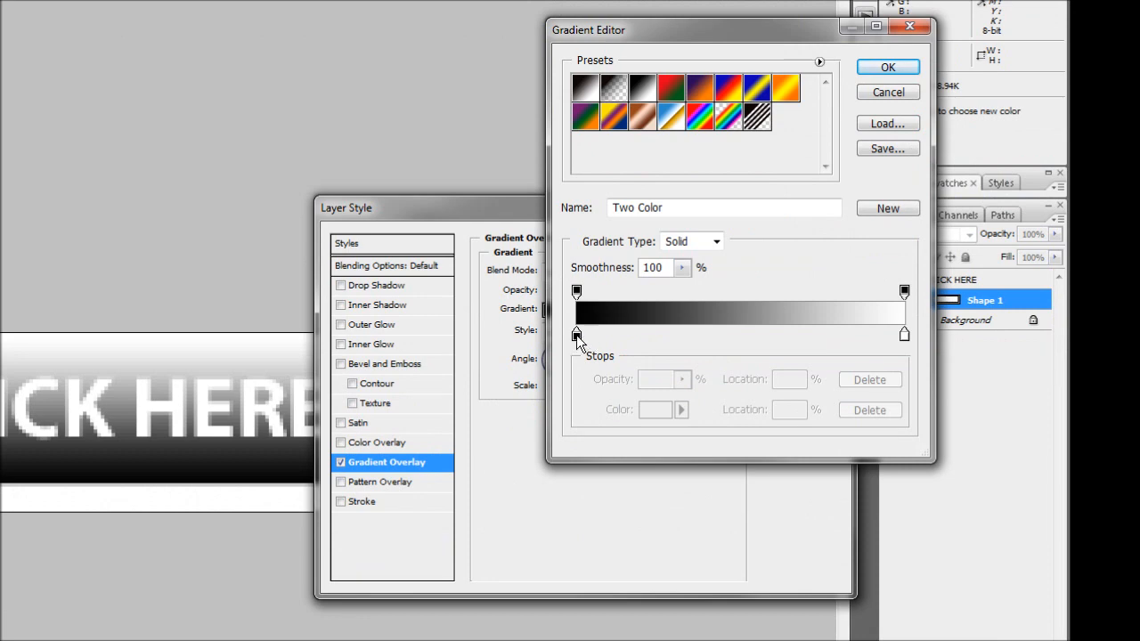
mouse_move(581, 349)
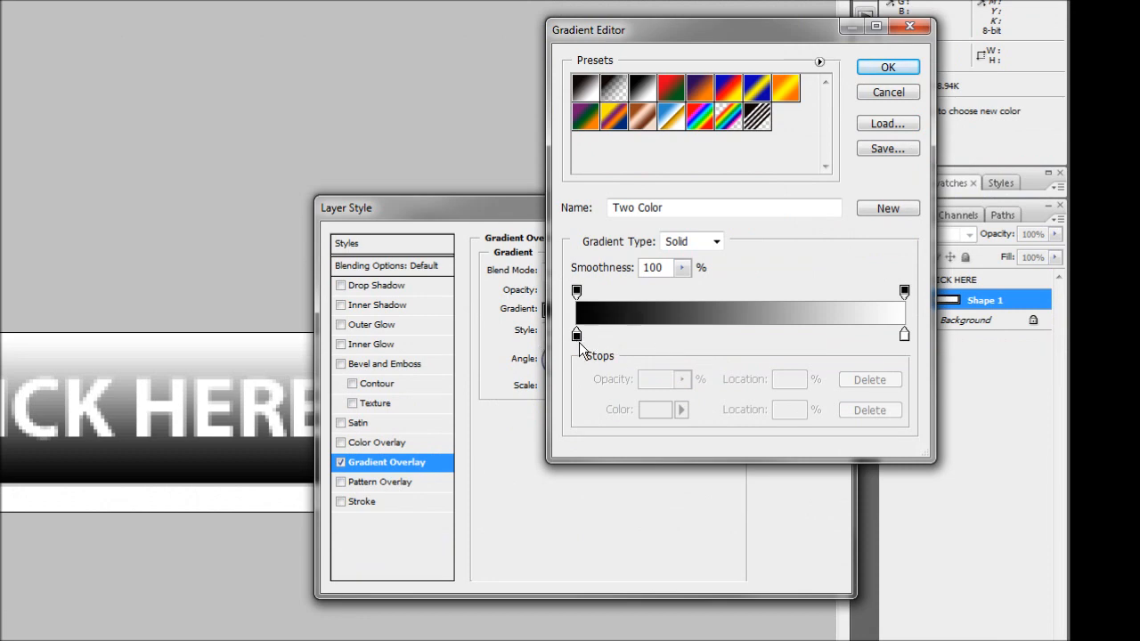
double_click(576, 335)
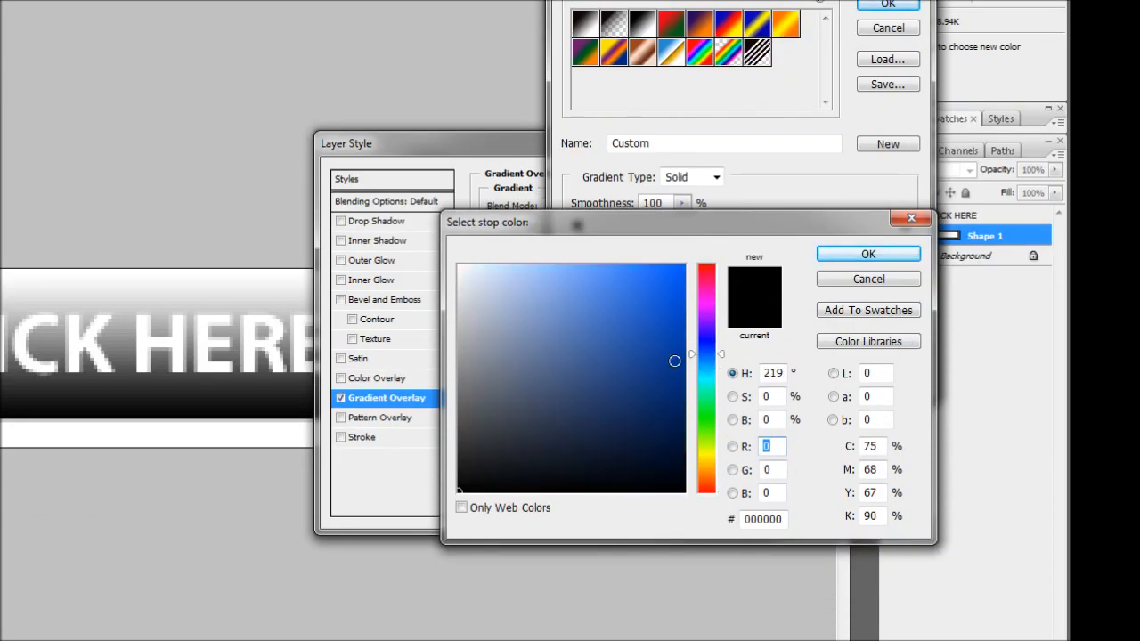
click(612, 409)
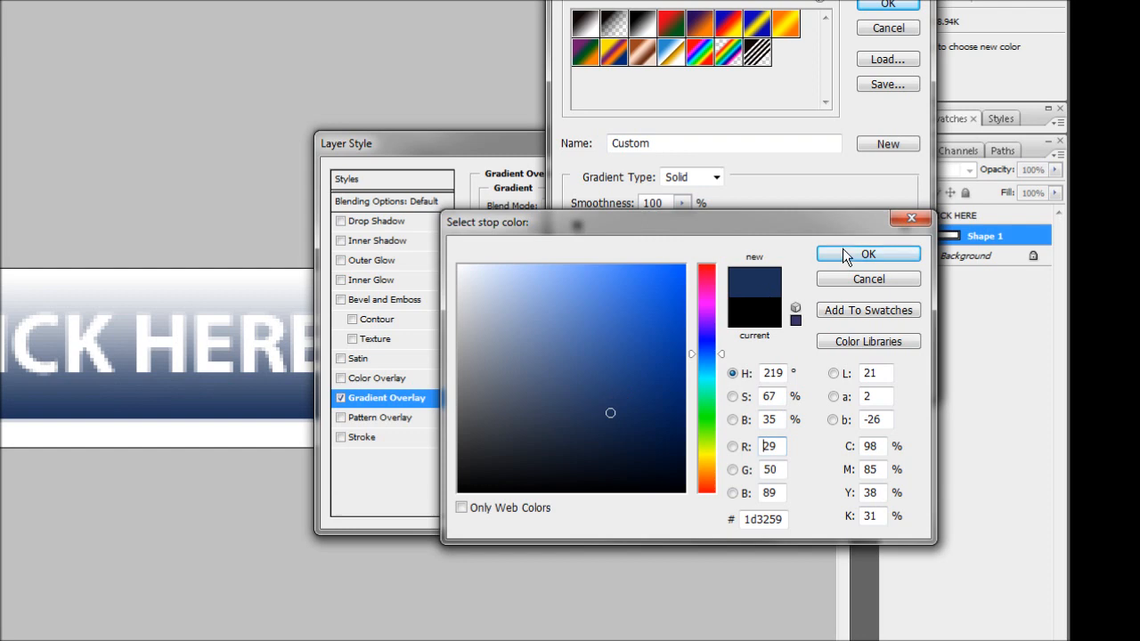
click(869, 254)
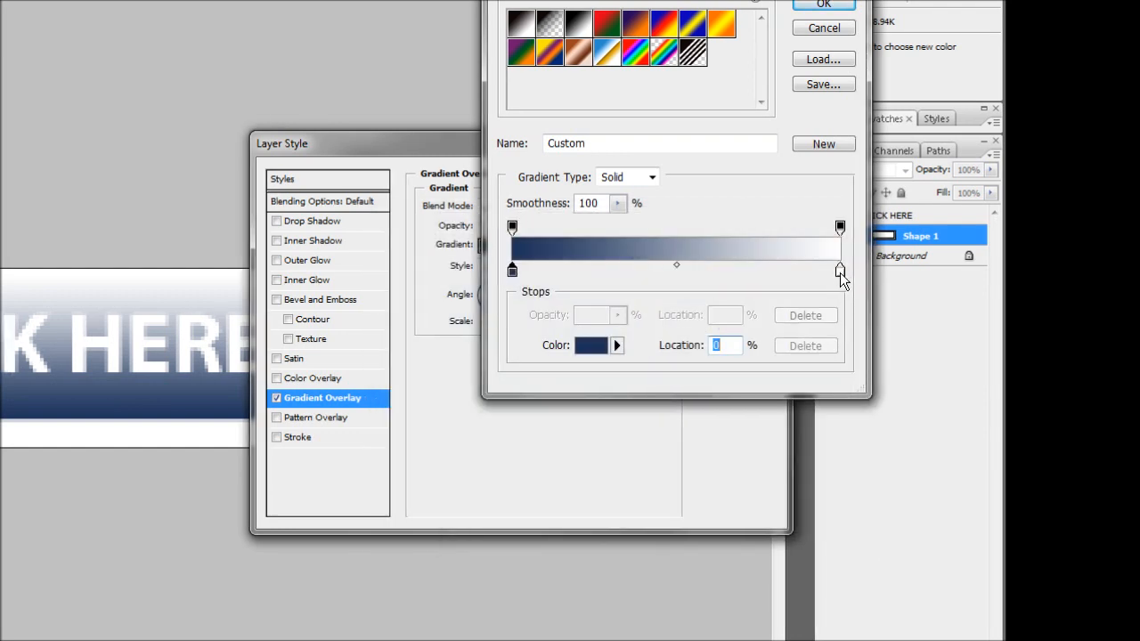
click(592, 346)
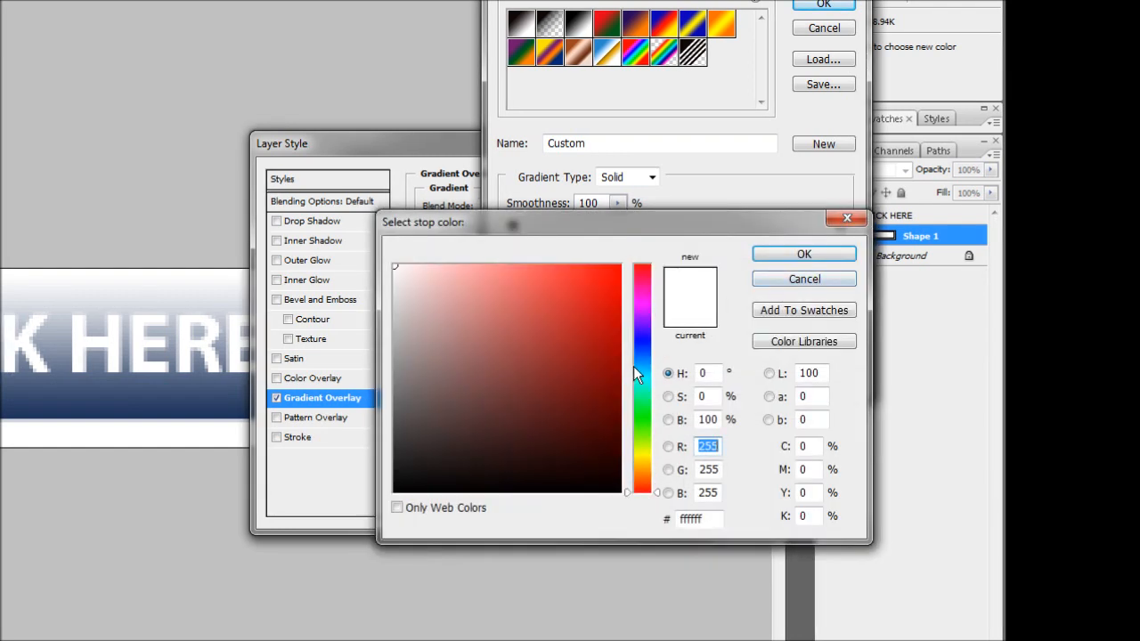
click(620, 319)
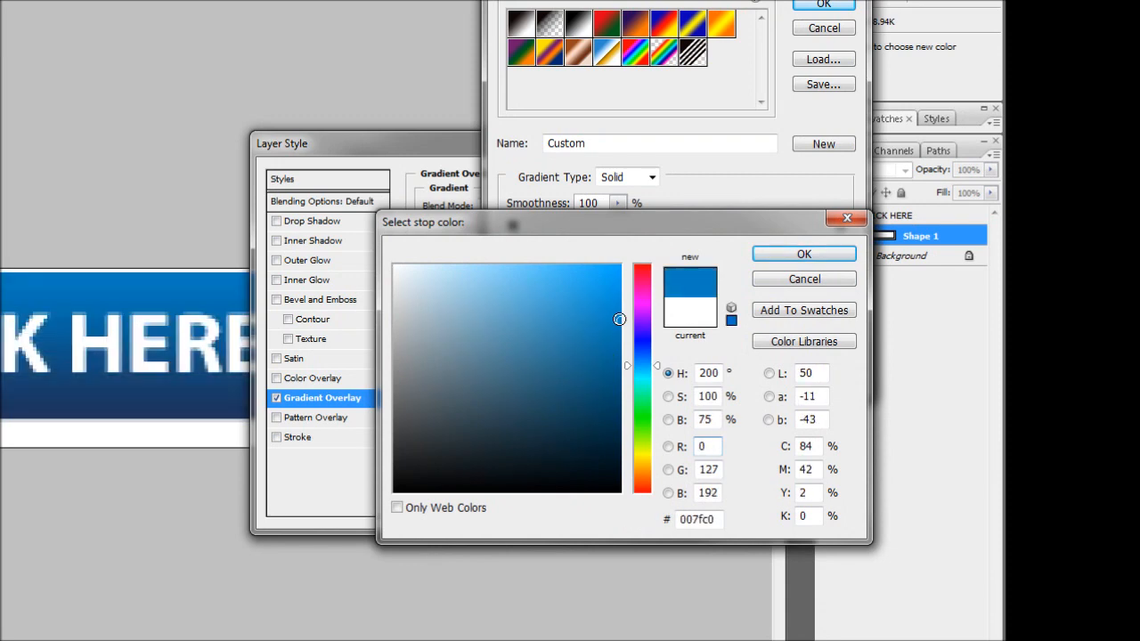
click(803, 253)
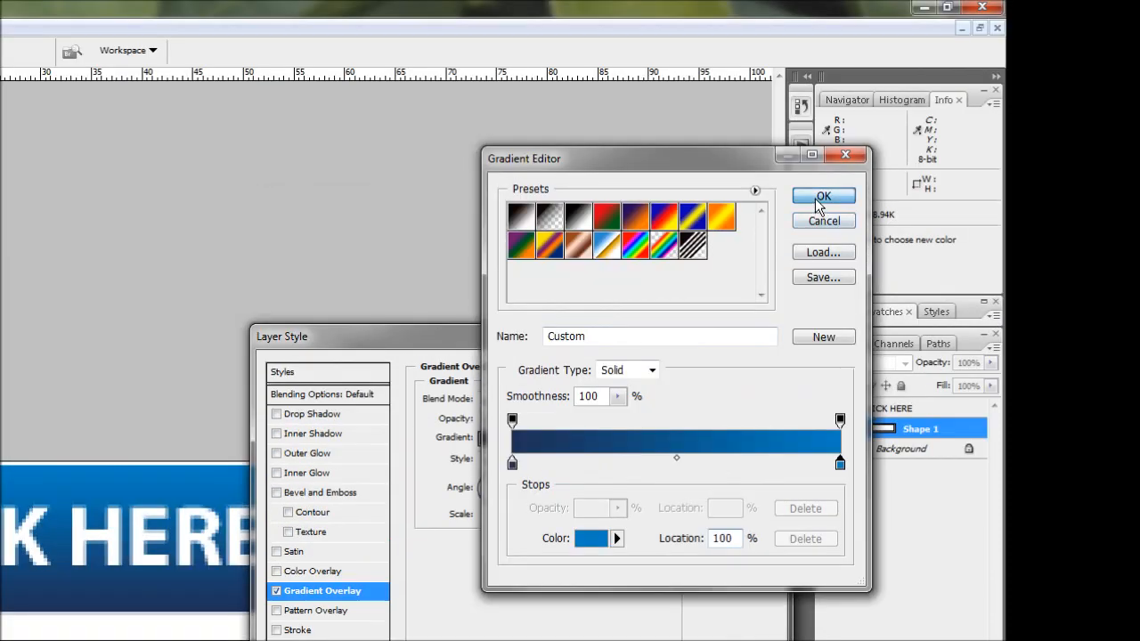
click(823, 196)
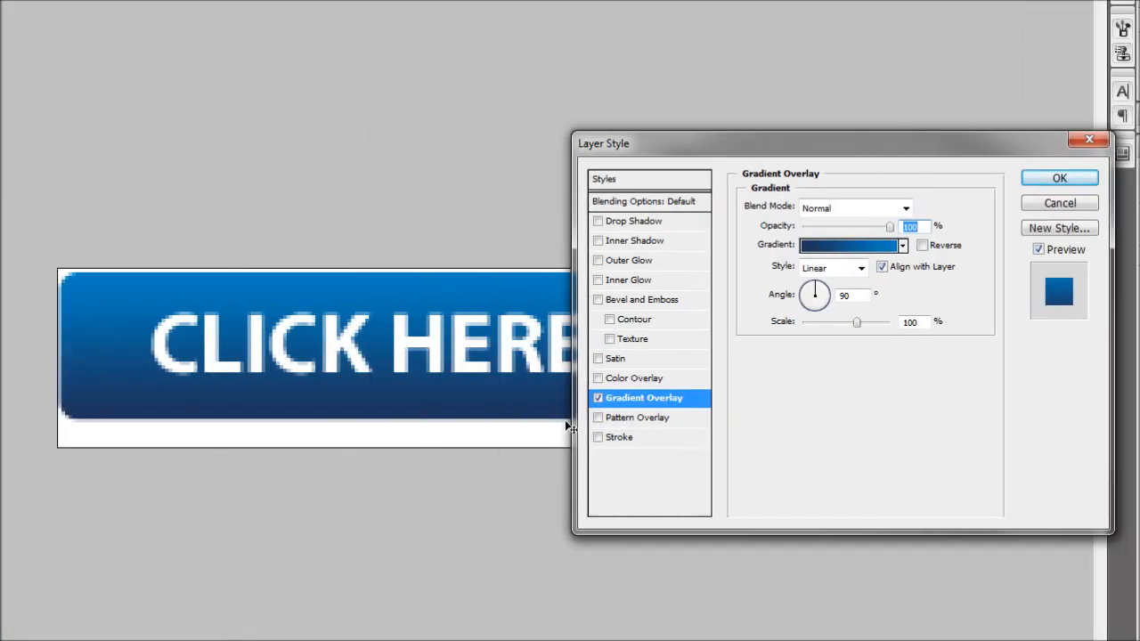
mouse_move(494, 446)
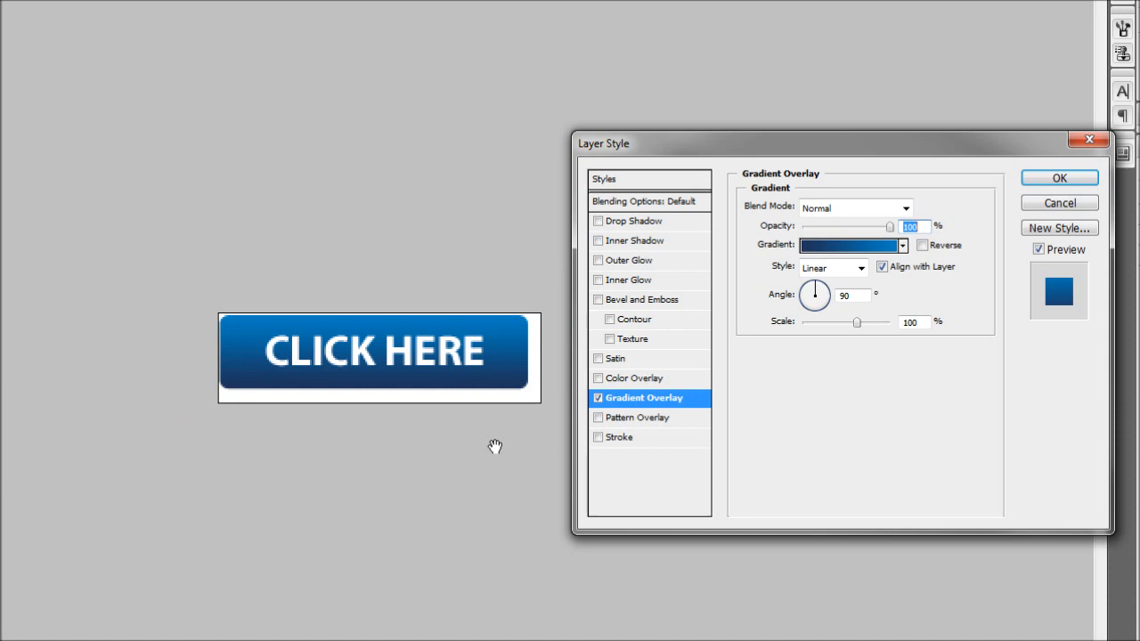
mouse_move(515, 412)
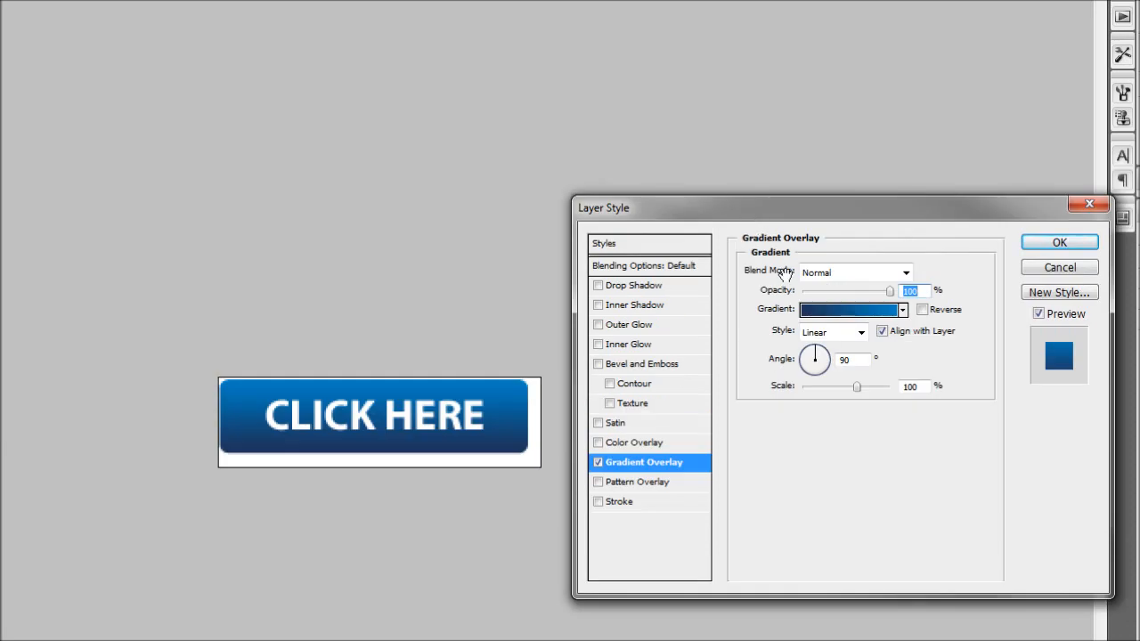
mouse_move(637, 285)
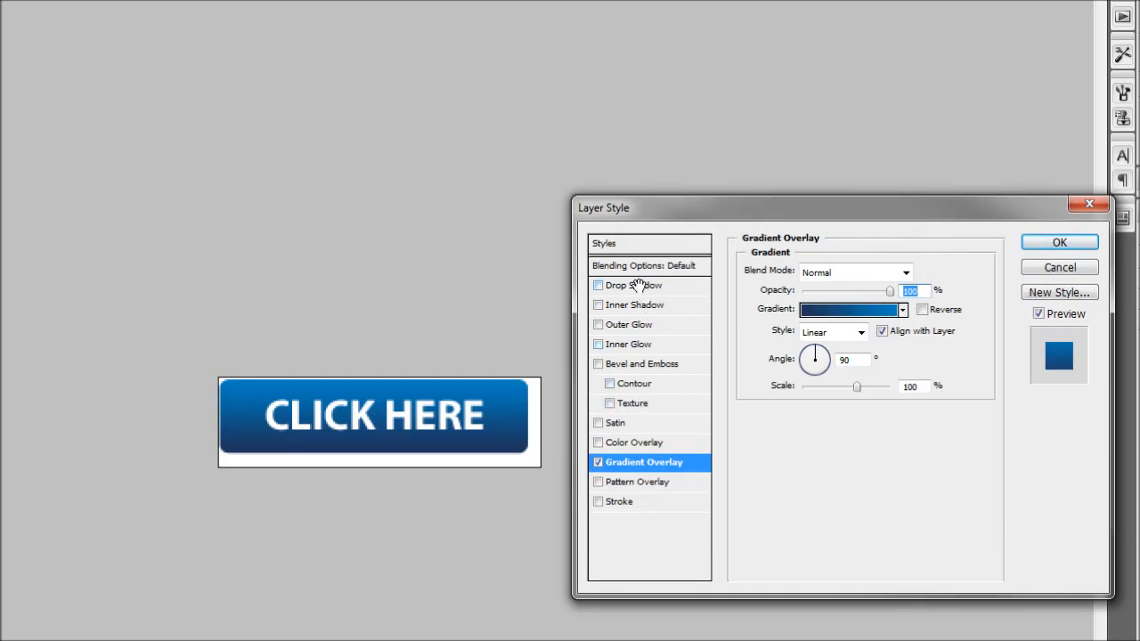
- Enable Drop Shadow on the button and lower its opacity from 75% to about 49%
click(621, 285)
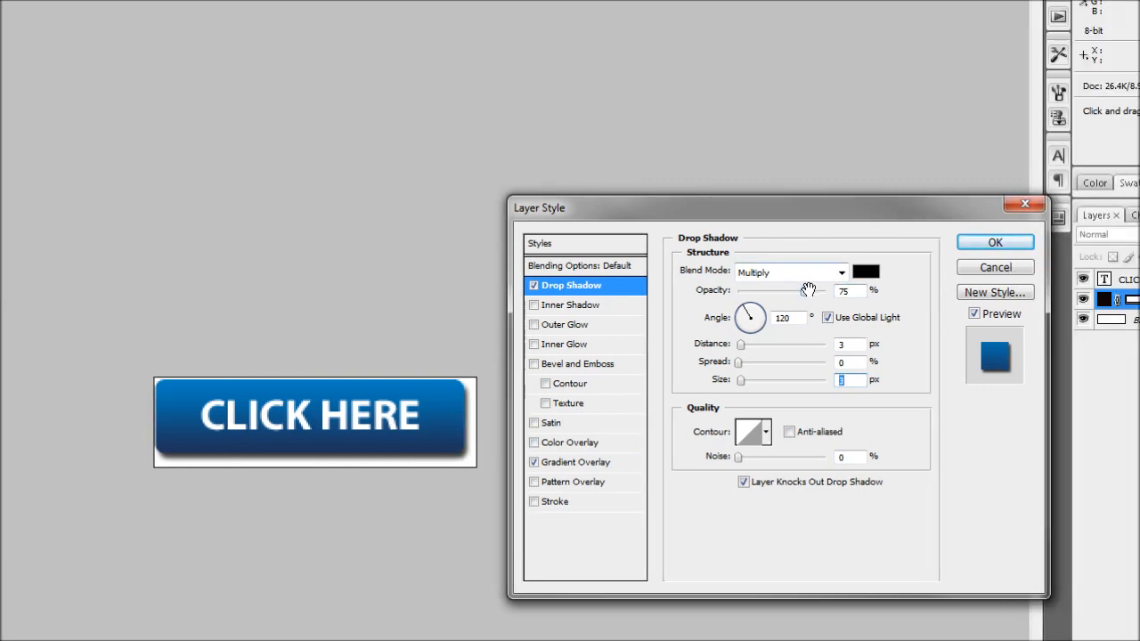
drag(801, 289, 782, 294)
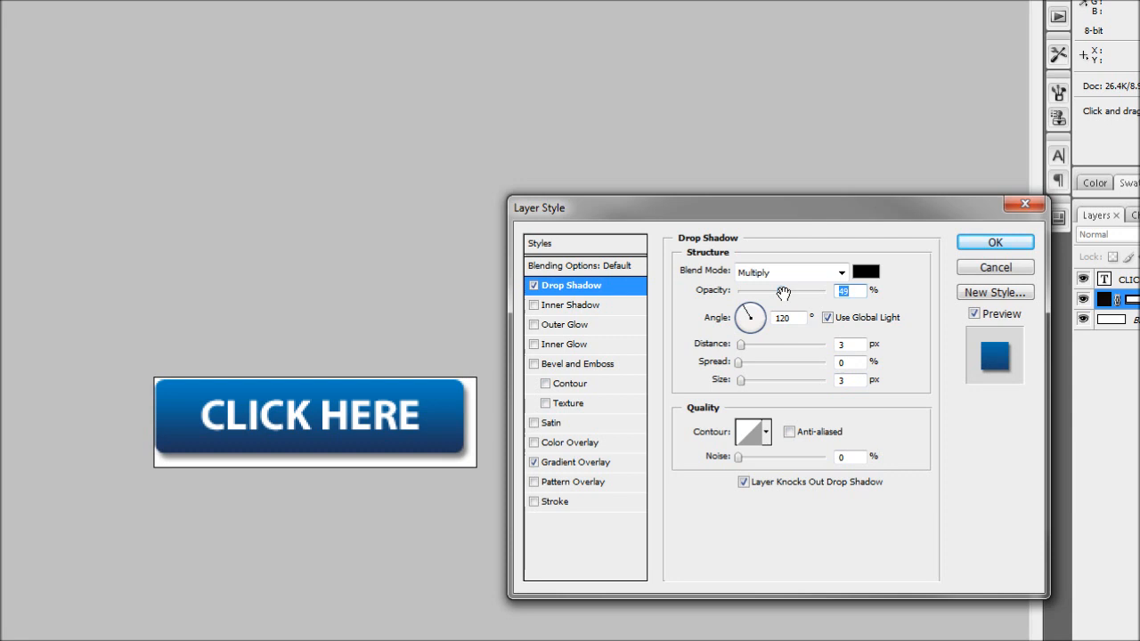
mouse_move(783, 294)
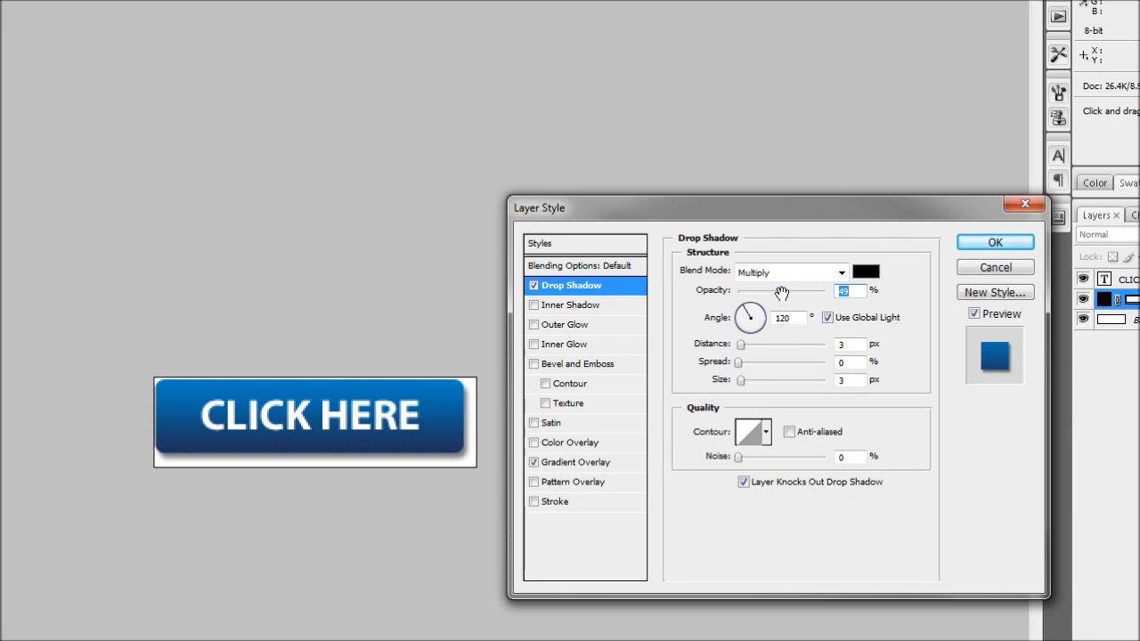
mouse_move(442, 477)
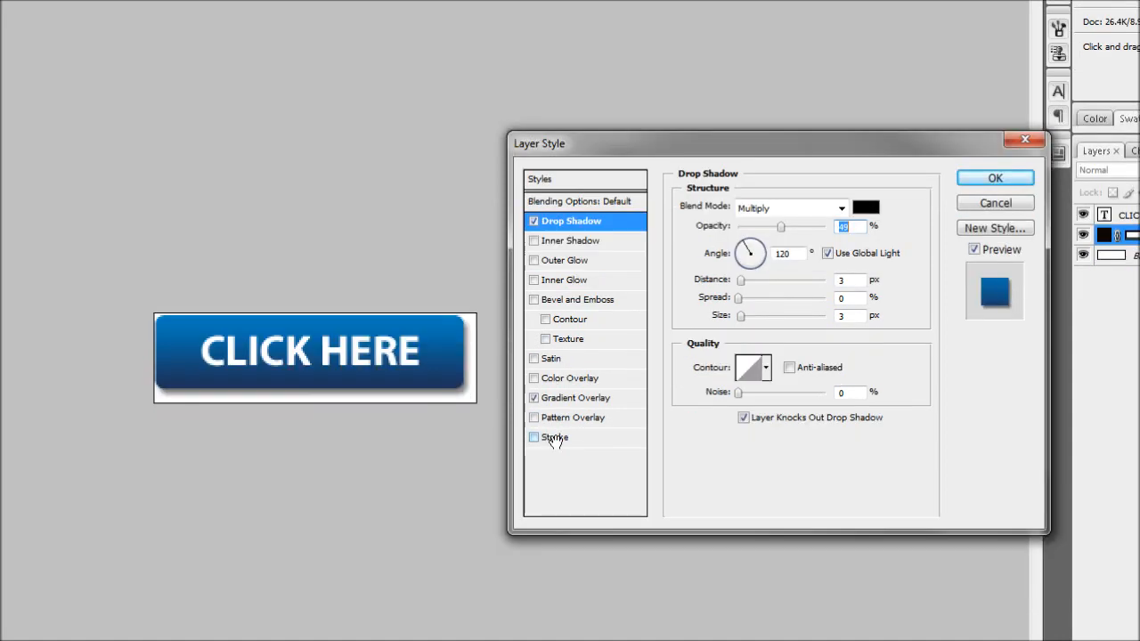
- Add a 1 px dark navy Stroke, then apply the shadow, gradient and stroke effects
click(535, 438)
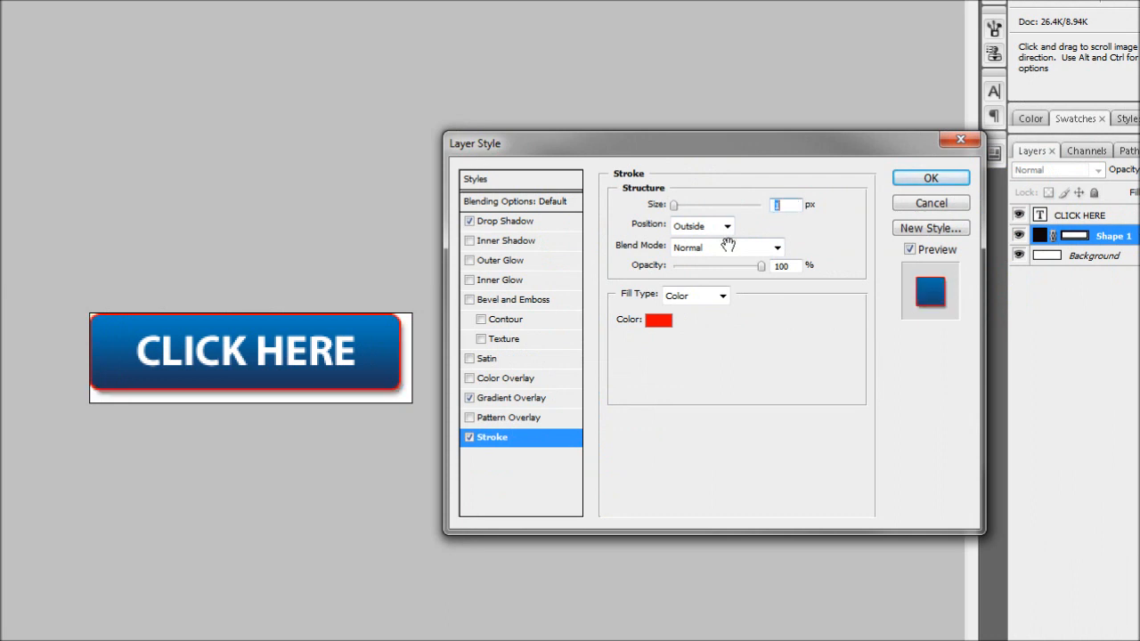
click(659, 320)
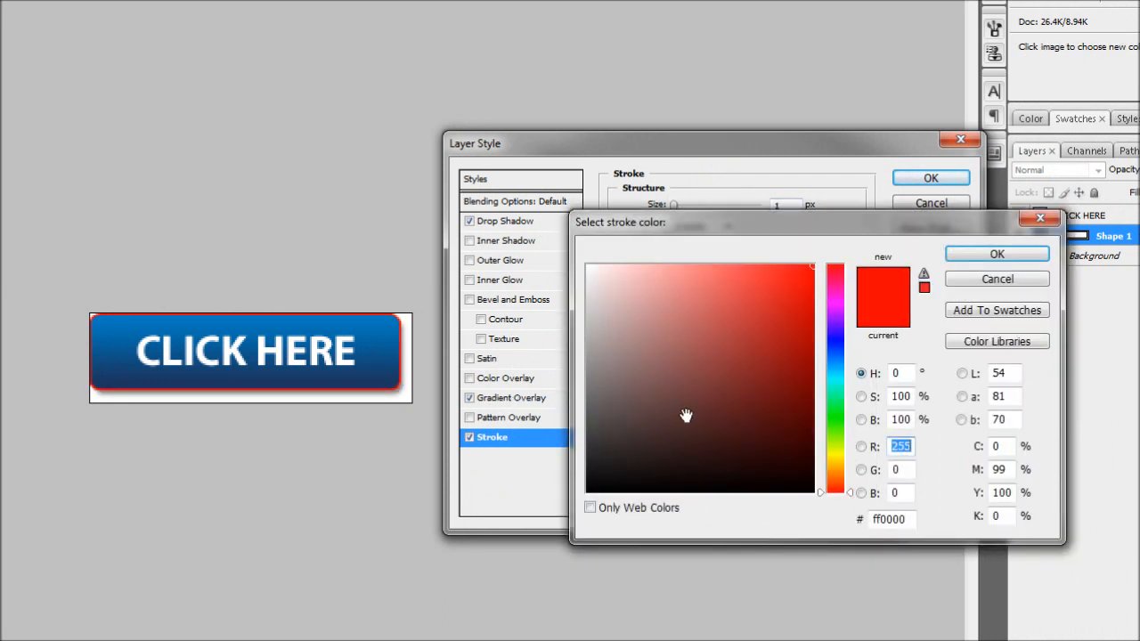
click(748, 458)
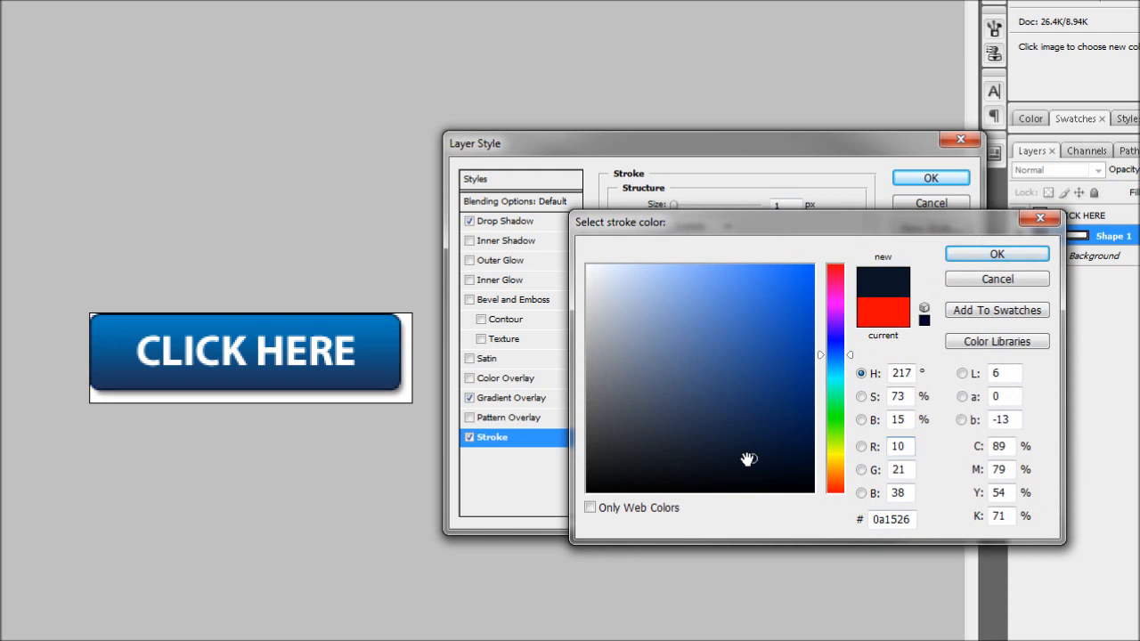
click(772, 431)
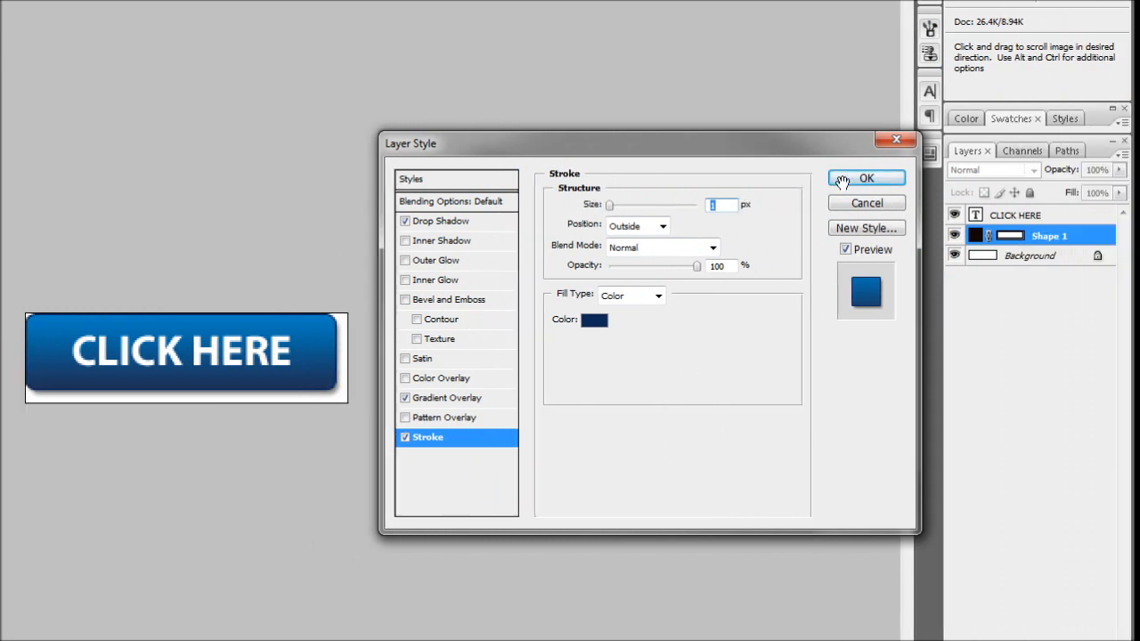
click(866, 178)
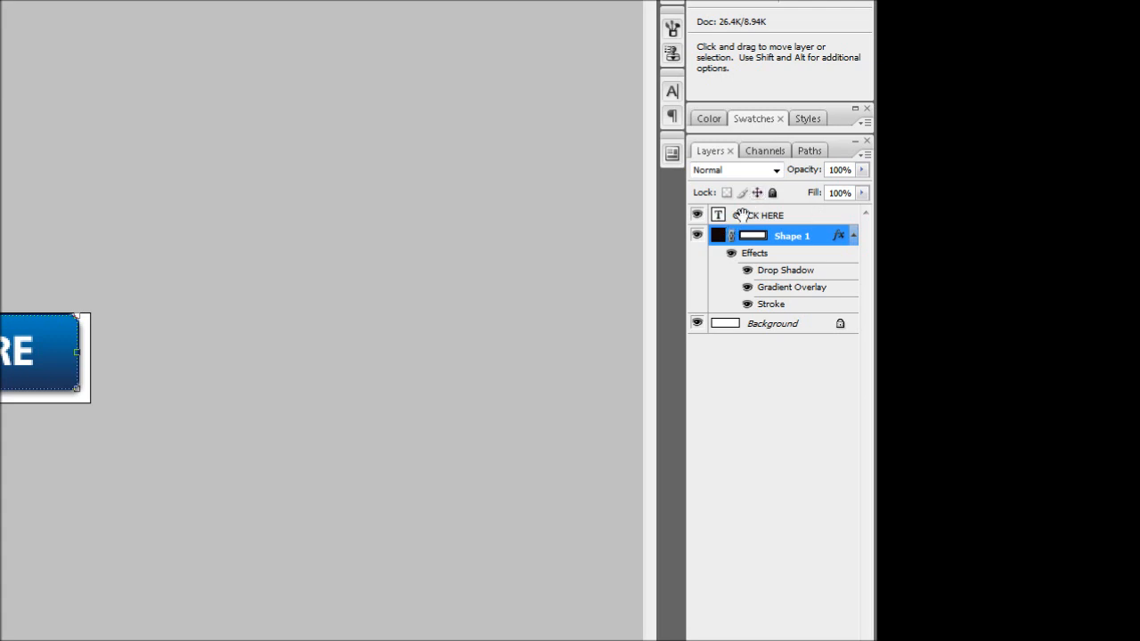
- Give the CLICK HERE text layer a drop shadow with 1 px distance and size
click(761, 215)
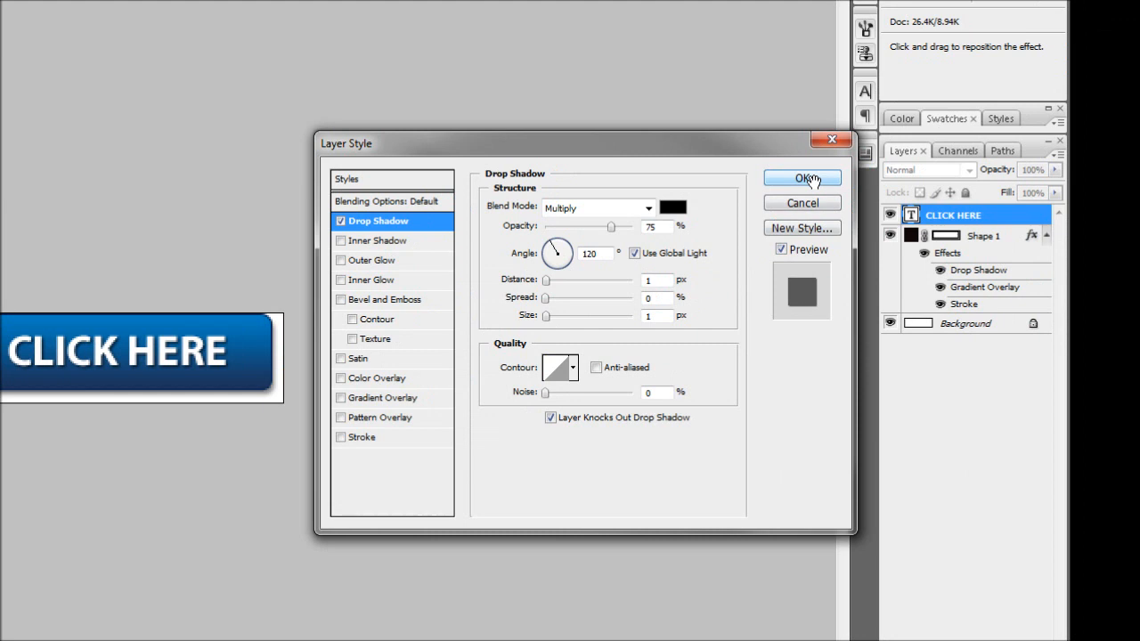
click(801, 178)
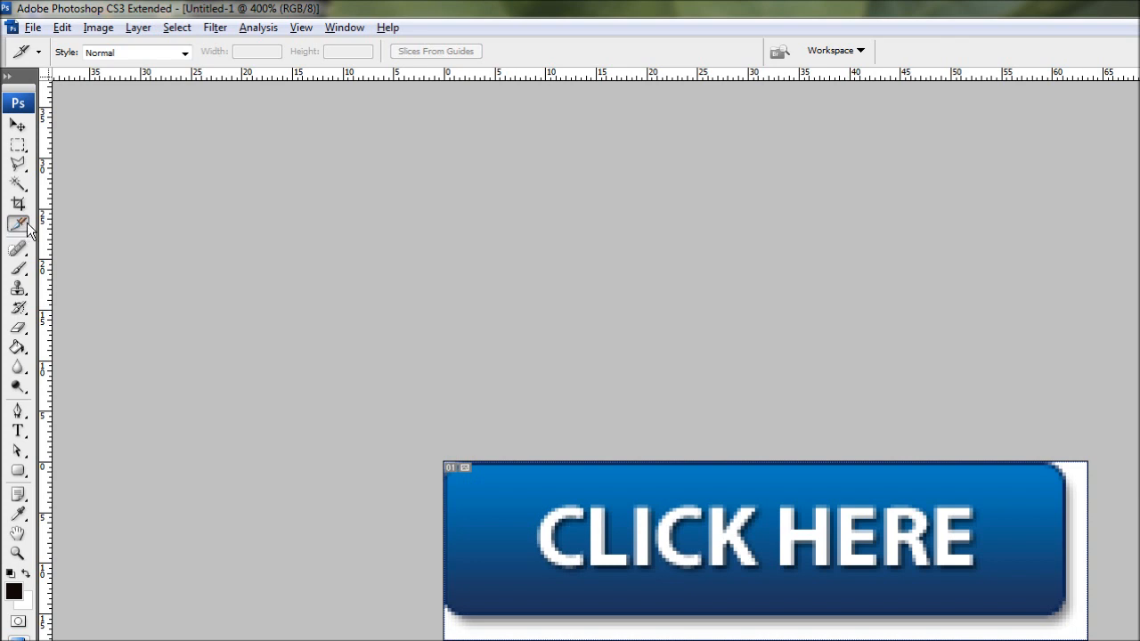
mouse_move(17, 205)
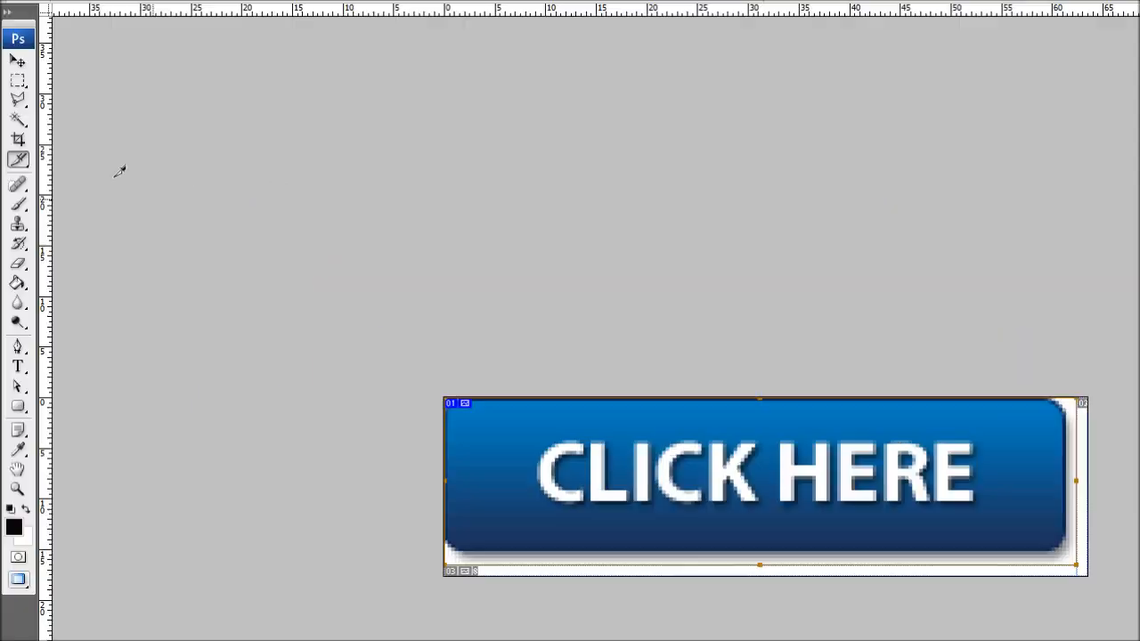
- Show the slice tool flyout to reach the Slice Select Tool
click(18, 222)
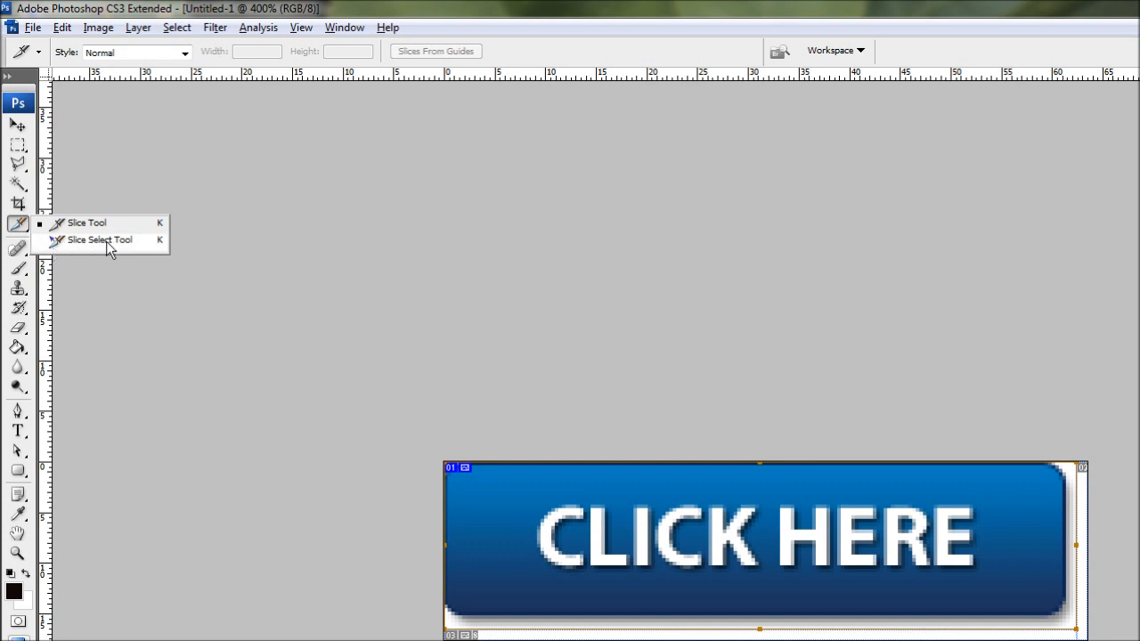
- Name the button slice 'button' in Slice Options
double_click(757, 535)
text(butto)
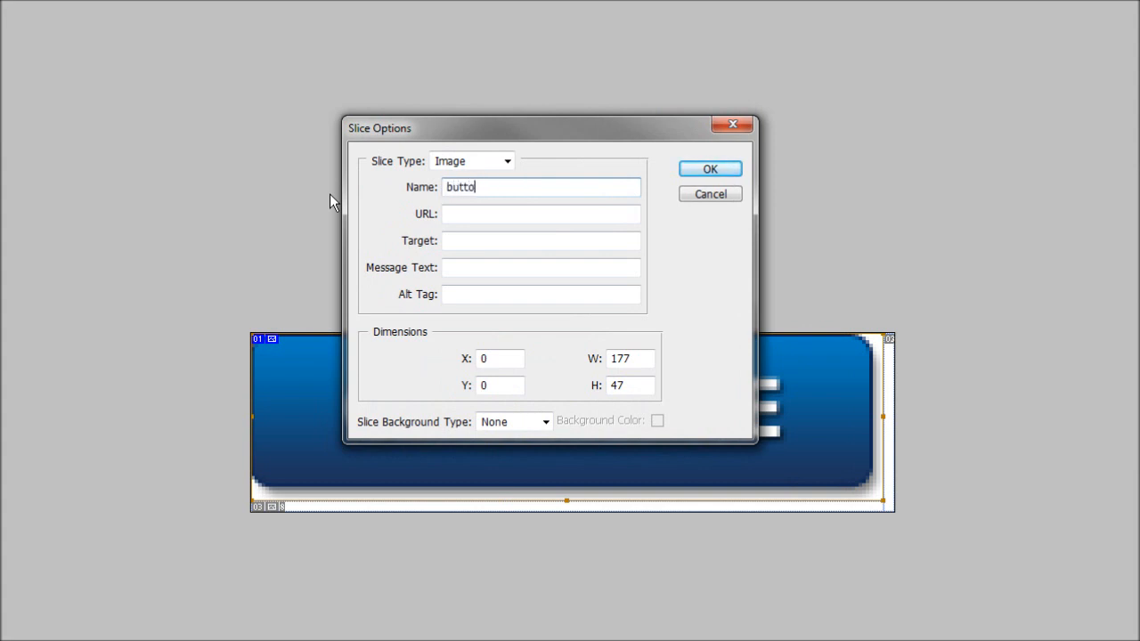
text(n)
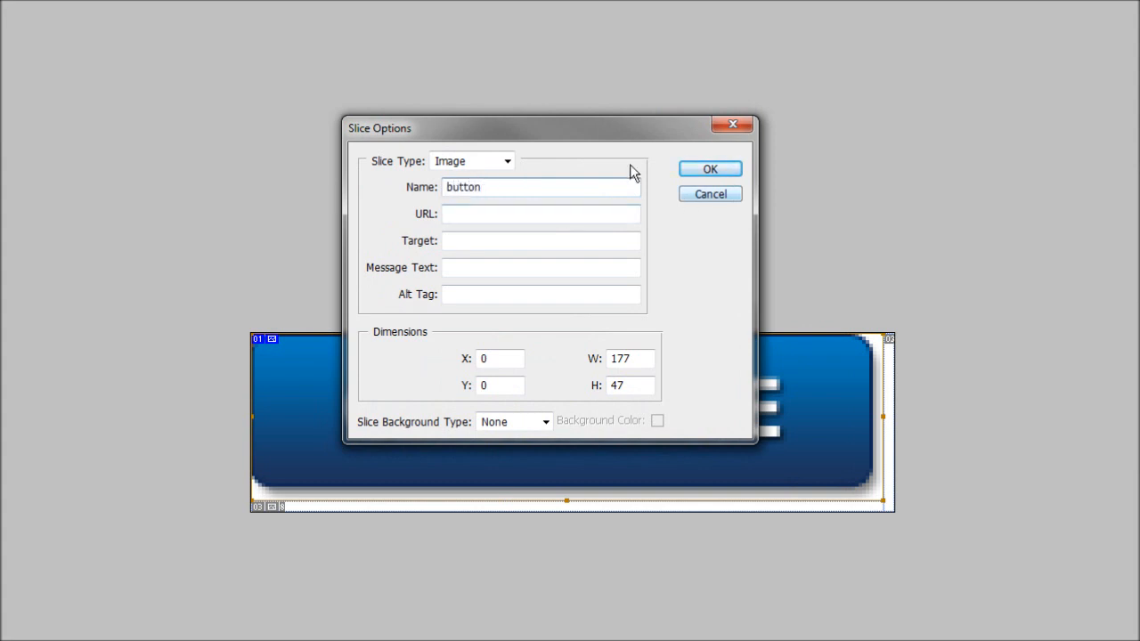
click(710, 169)
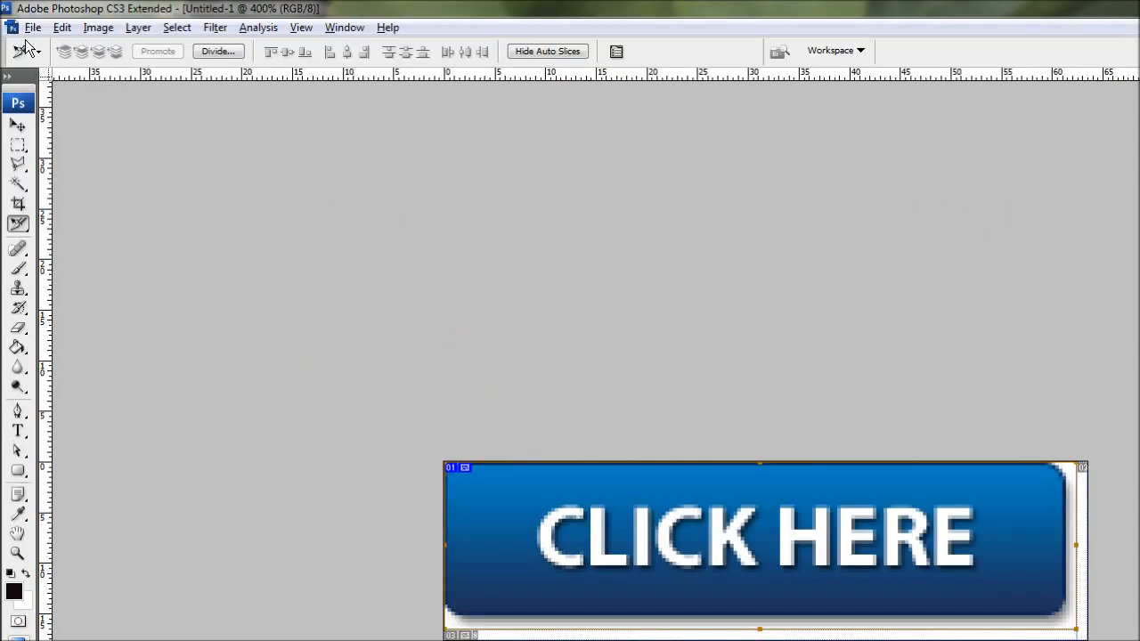
- Open Save for Web & Devices from the File menu
click(33, 27)
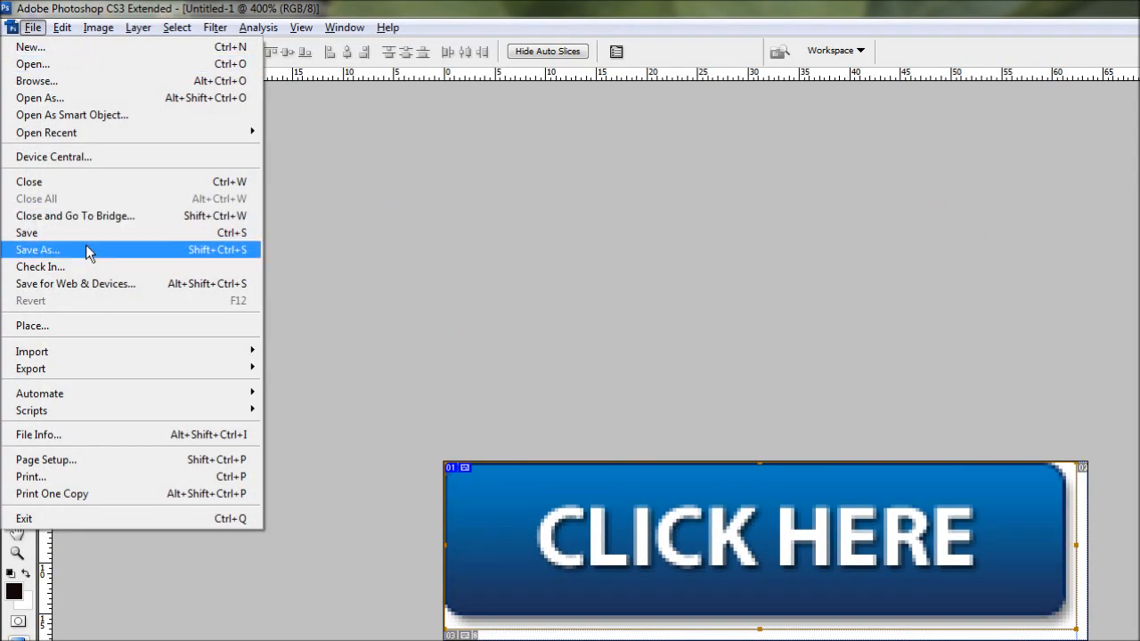
mouse_move(94, 290)
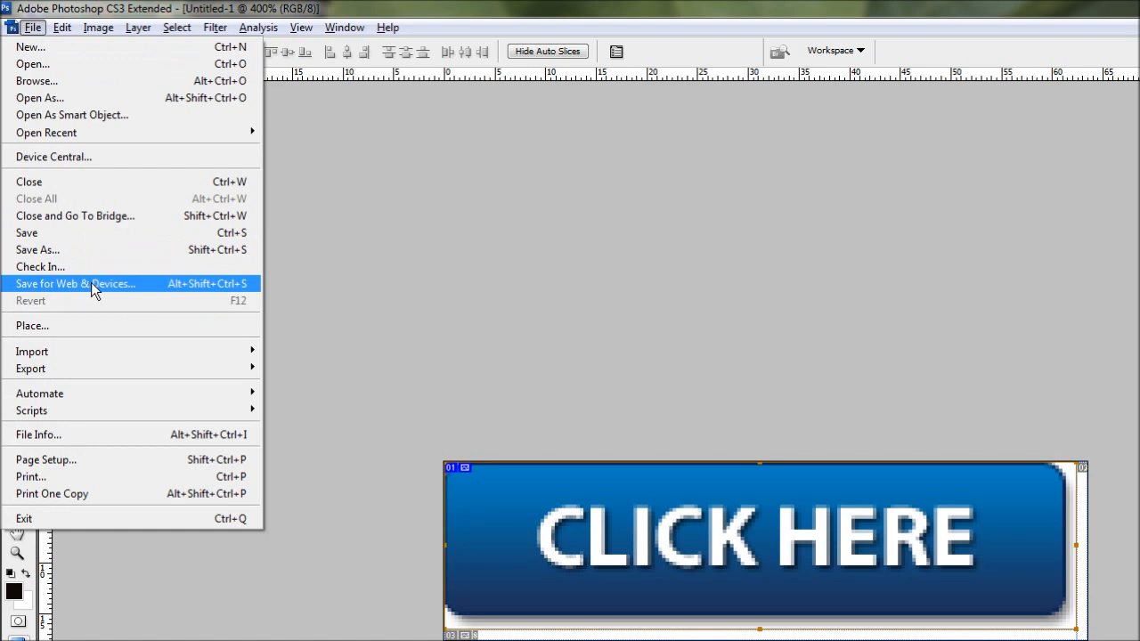
click(76, 283)
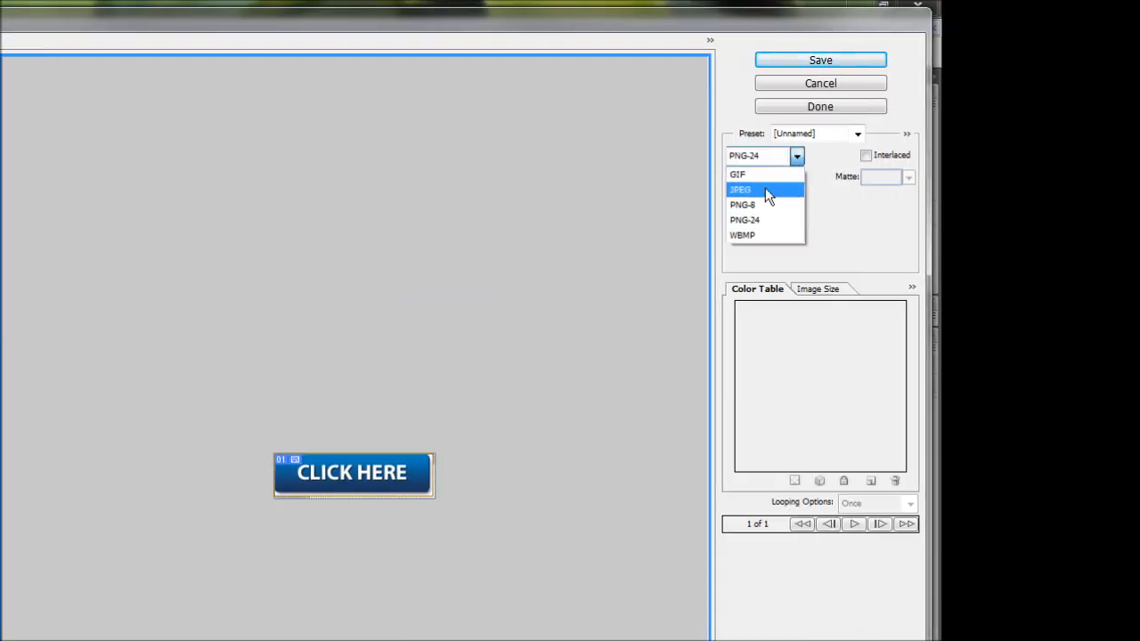
- Try JPEG, then set PNG-24 and cancel the Save for Web dialog
click(740, 188)
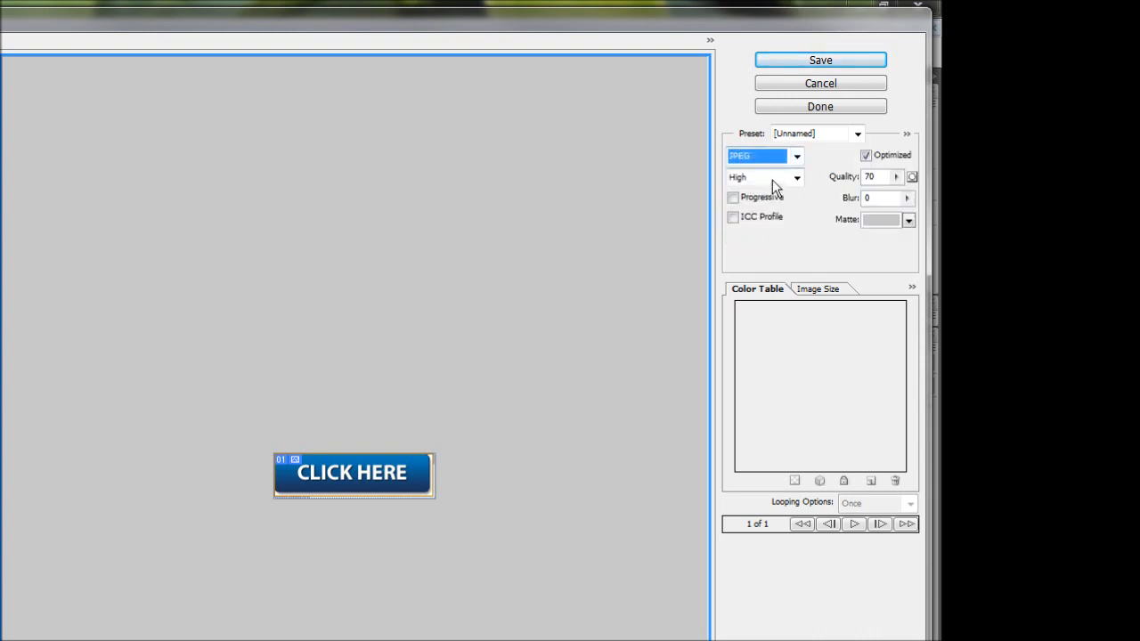
click(795, 156)
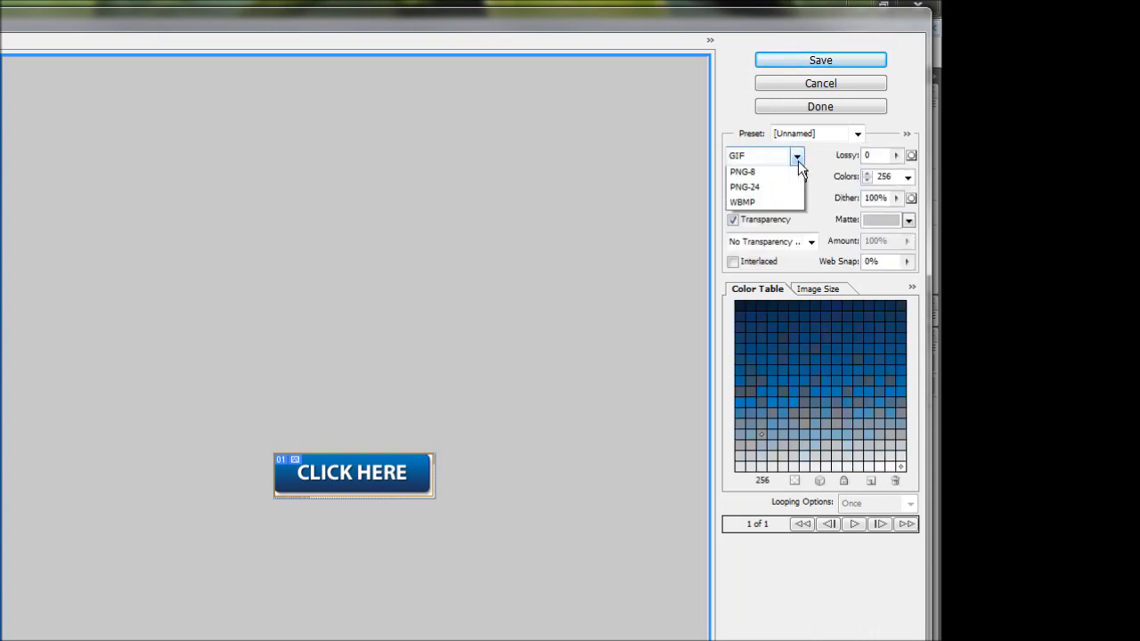
click(797, 156)
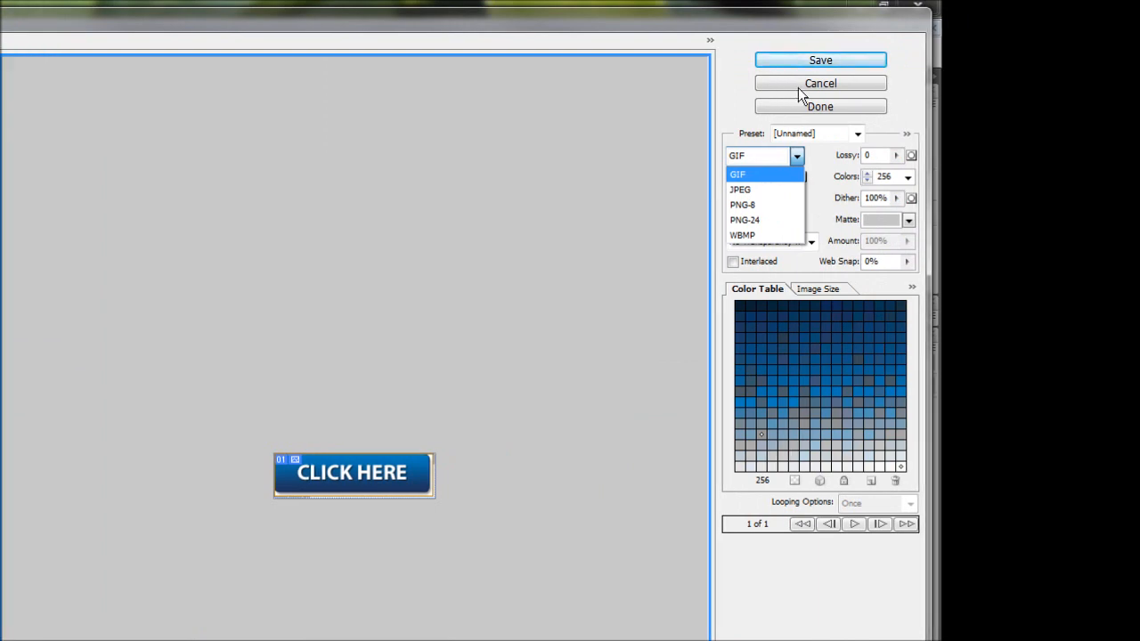
click(820, 83)
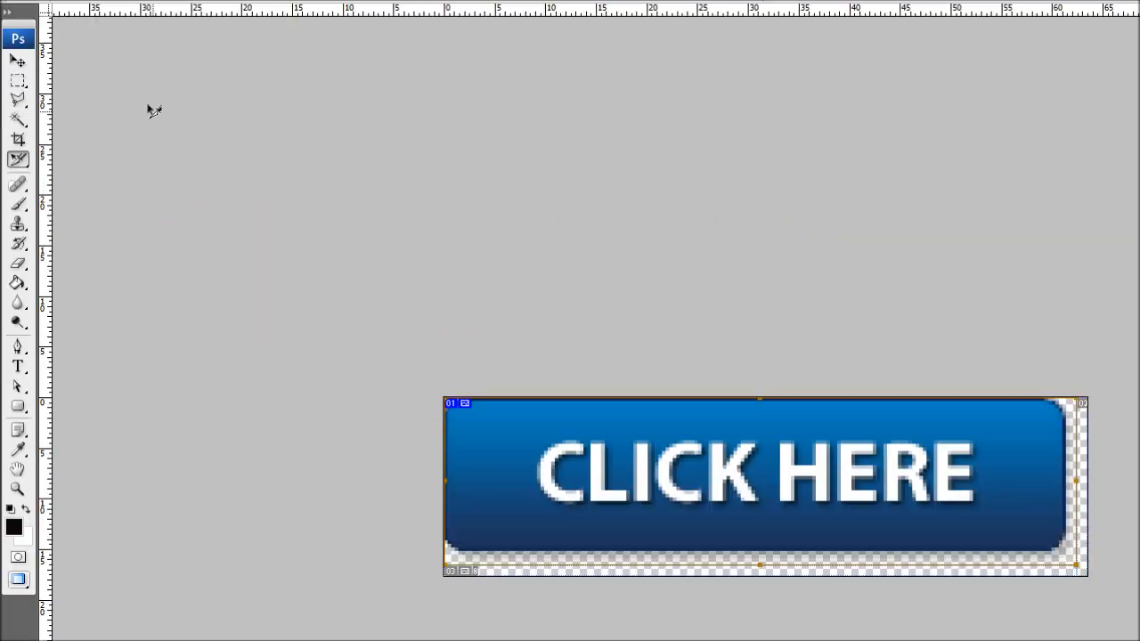
- Reopen Save for Web & Devices and select the optimized preview
click(33, 27)
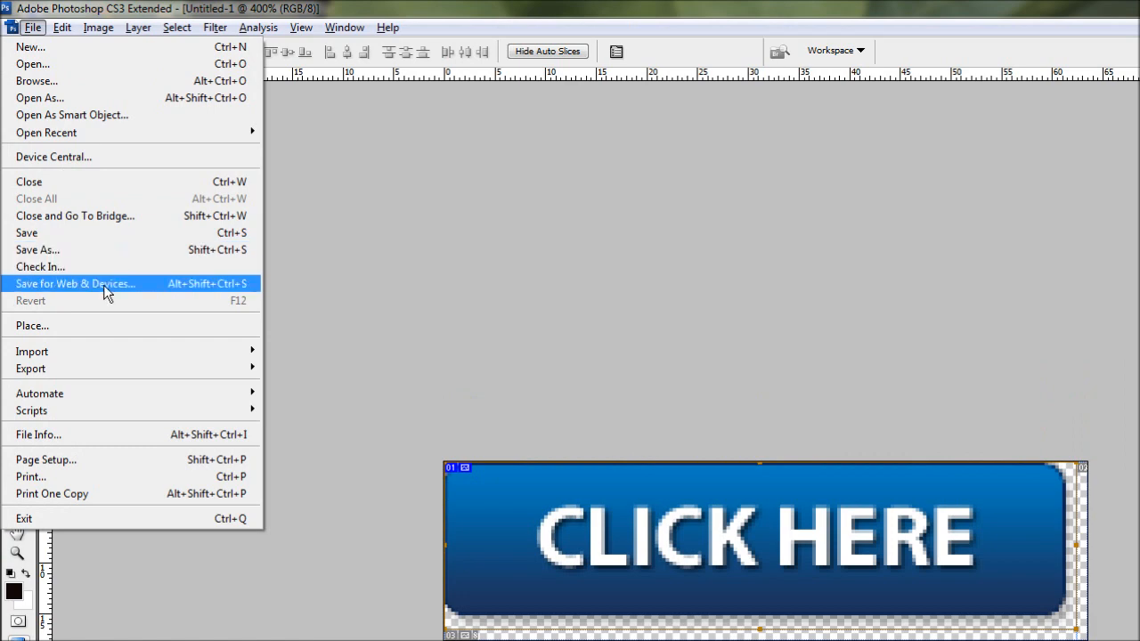
click(76, 283)
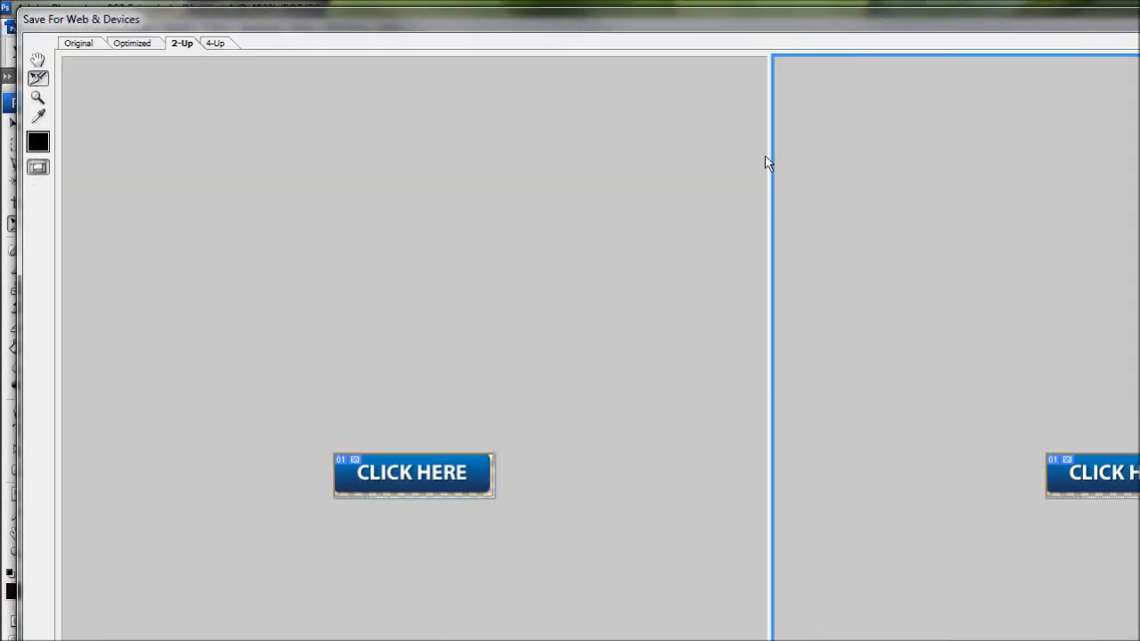
click(764, 156)
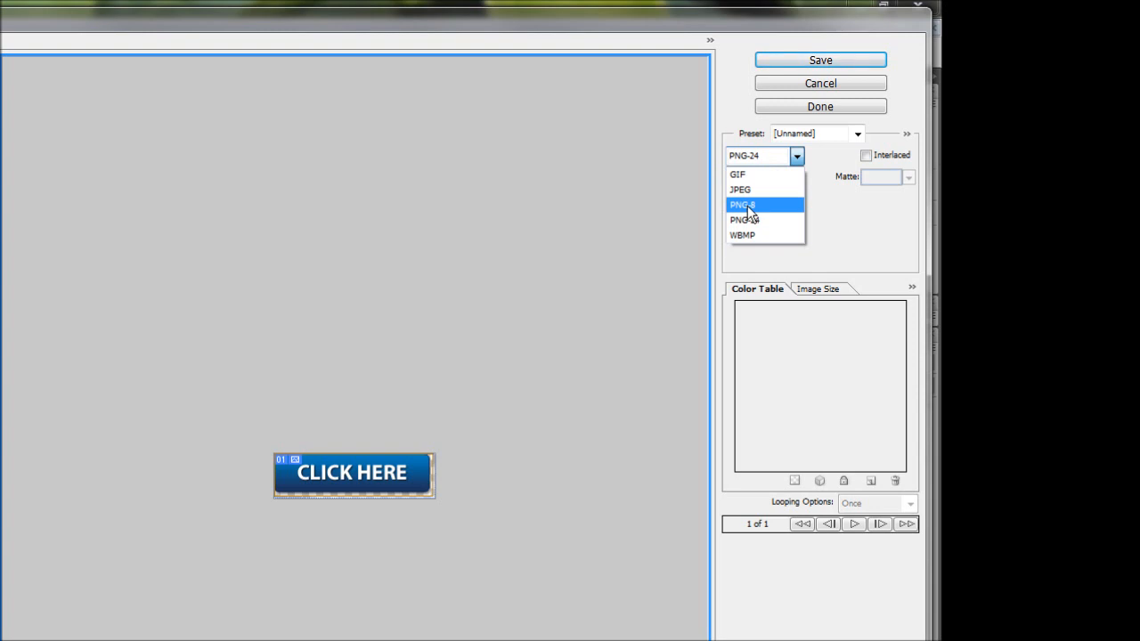
- Choose PNG-8 as the export format with transparency on
click(743, 204)
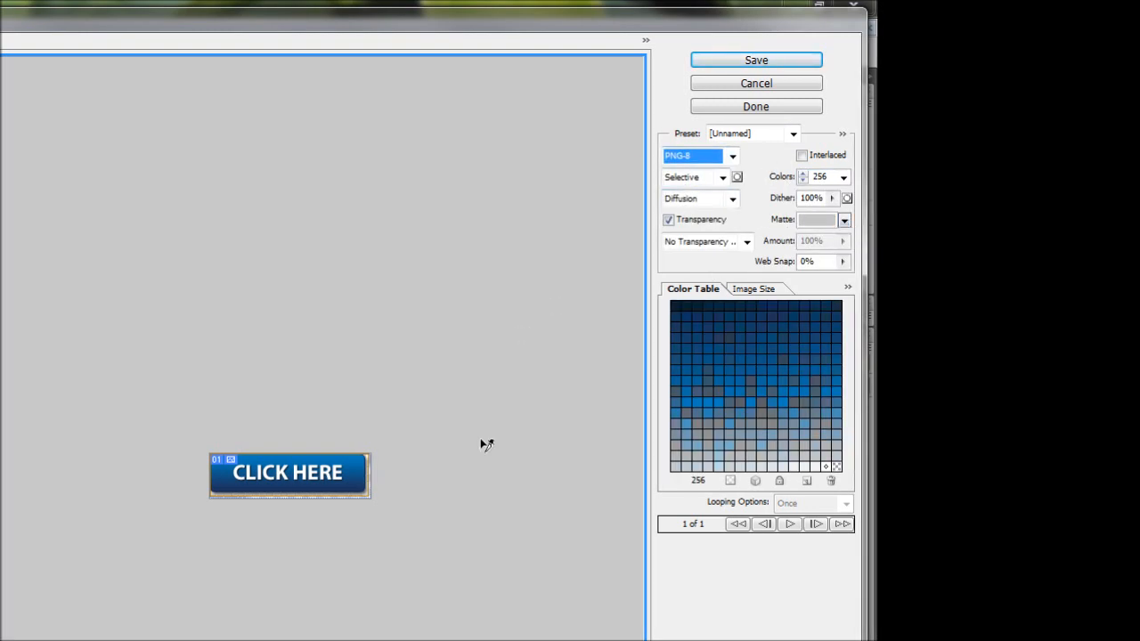
scroll(down, 3)
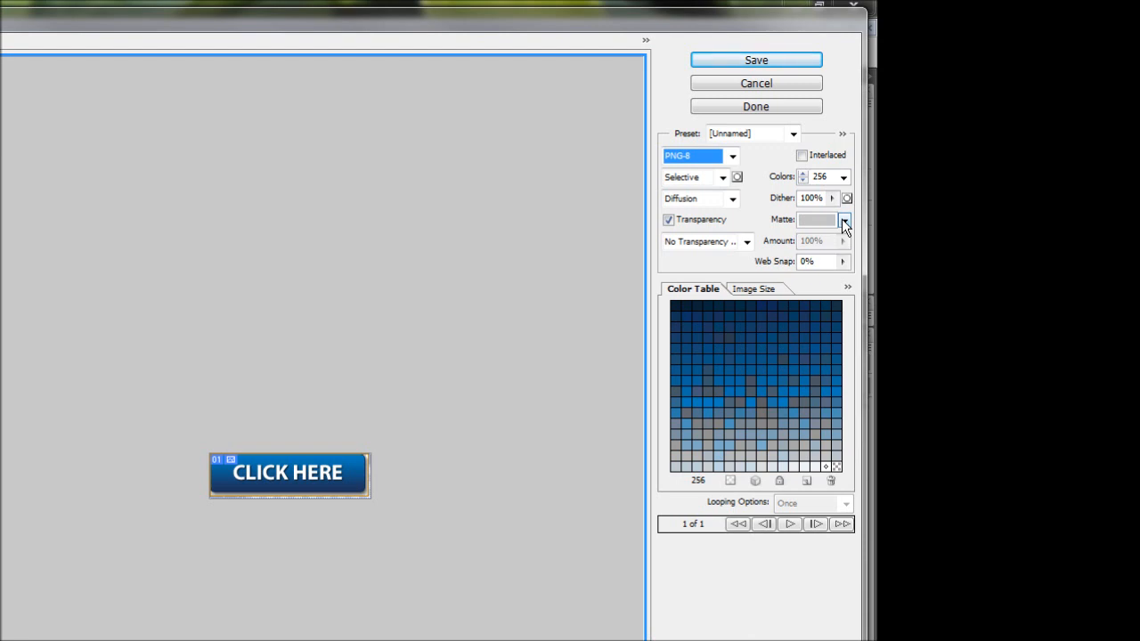
click(845, 220)
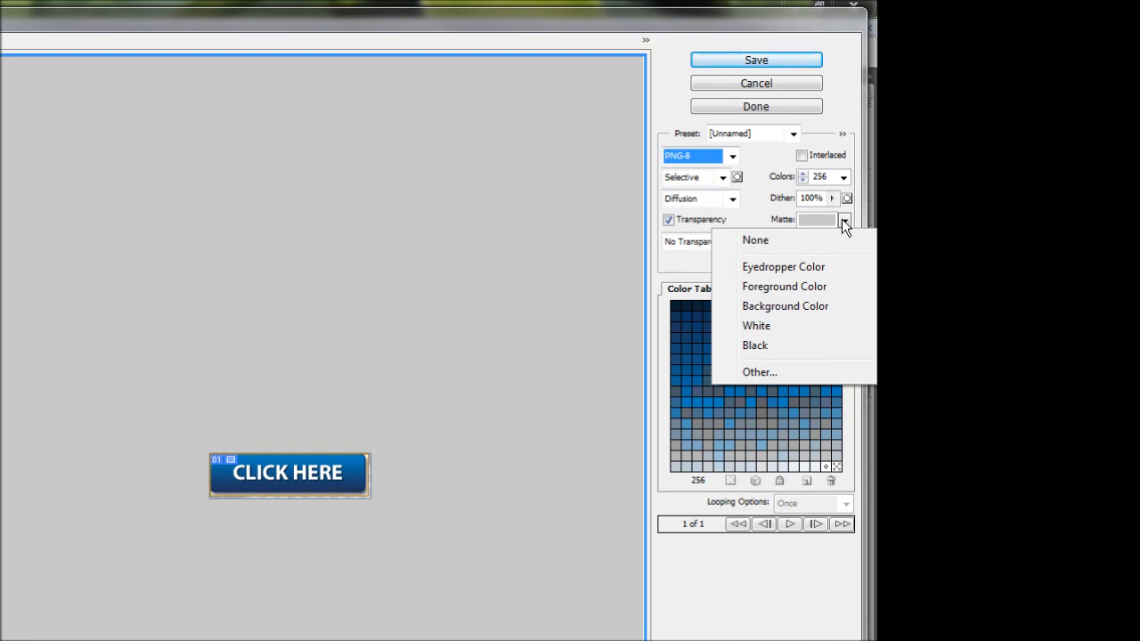
mouse_move(755, 318)
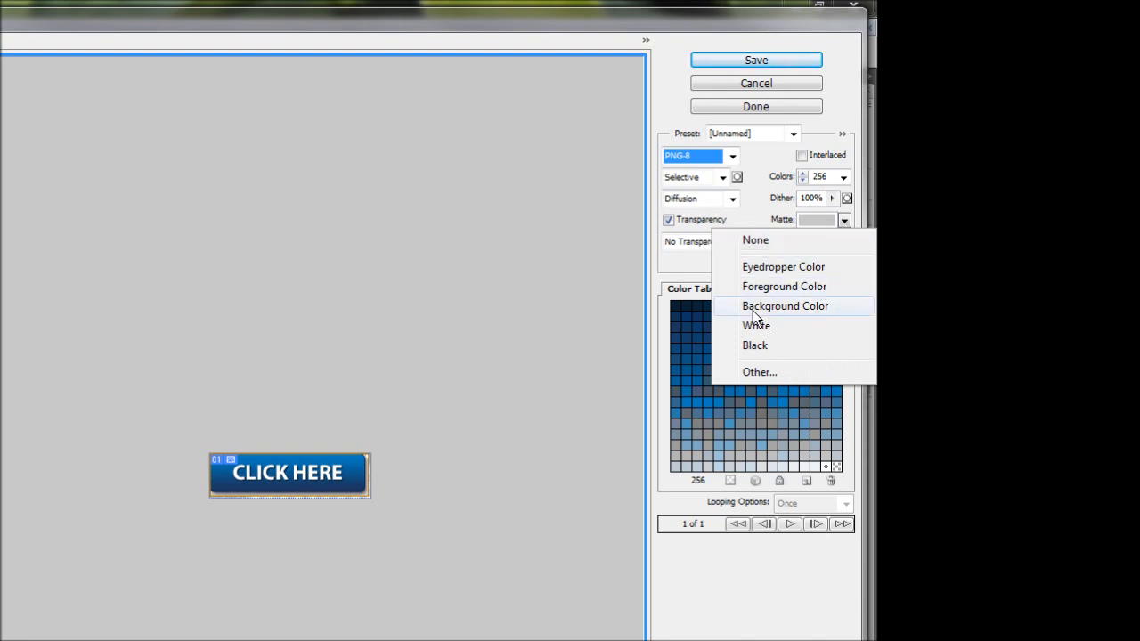
click(760, 372)
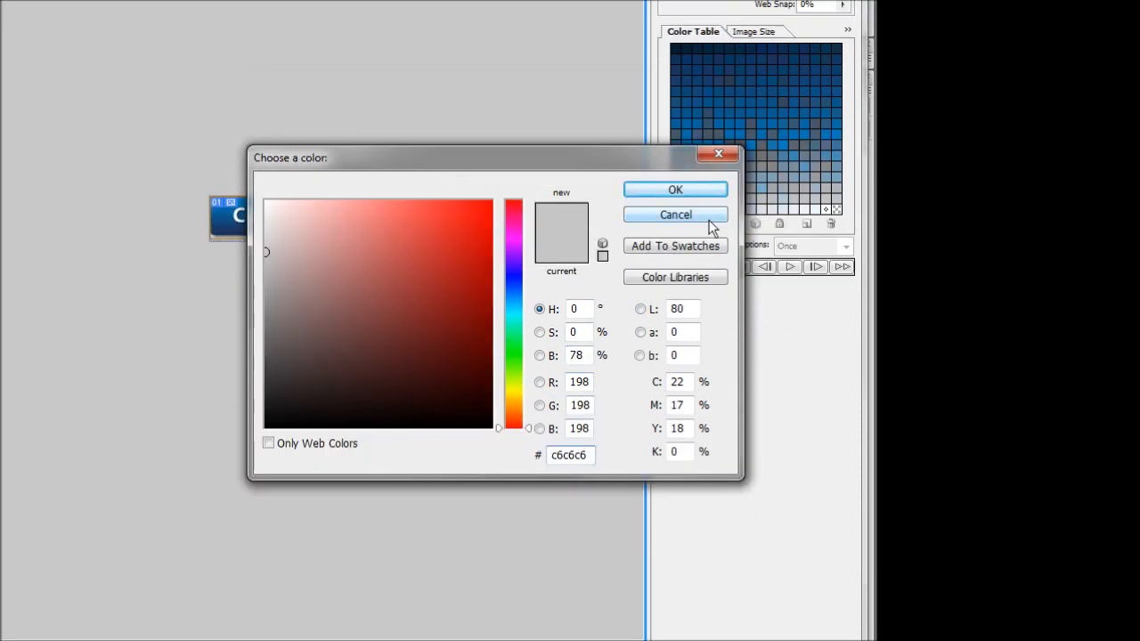
click(675, 215)
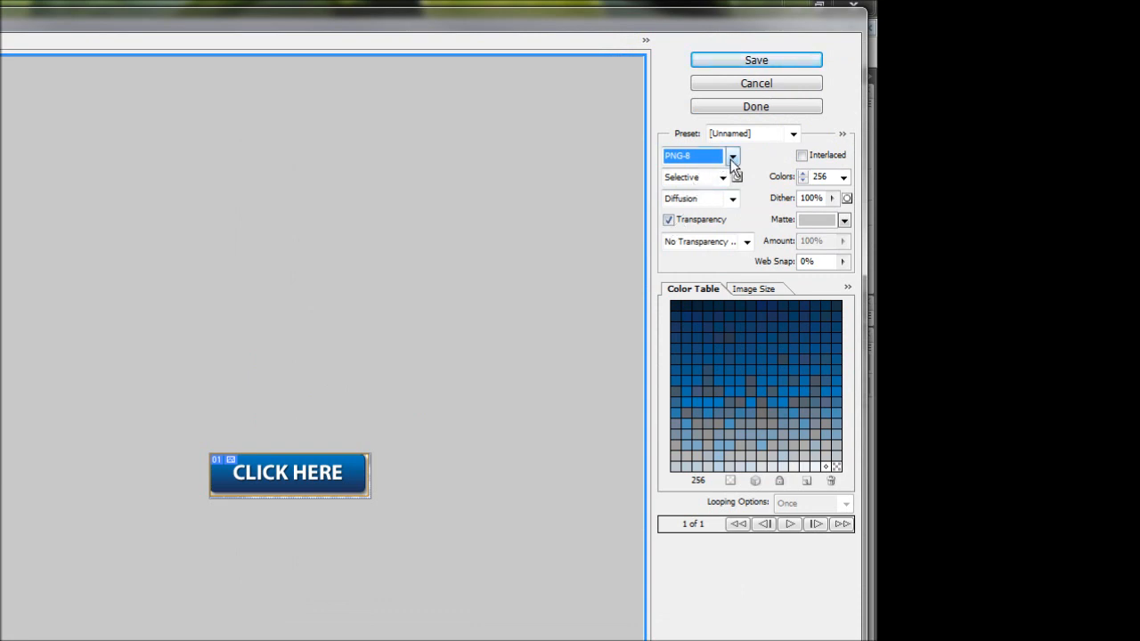
mouse_move(731, 161)
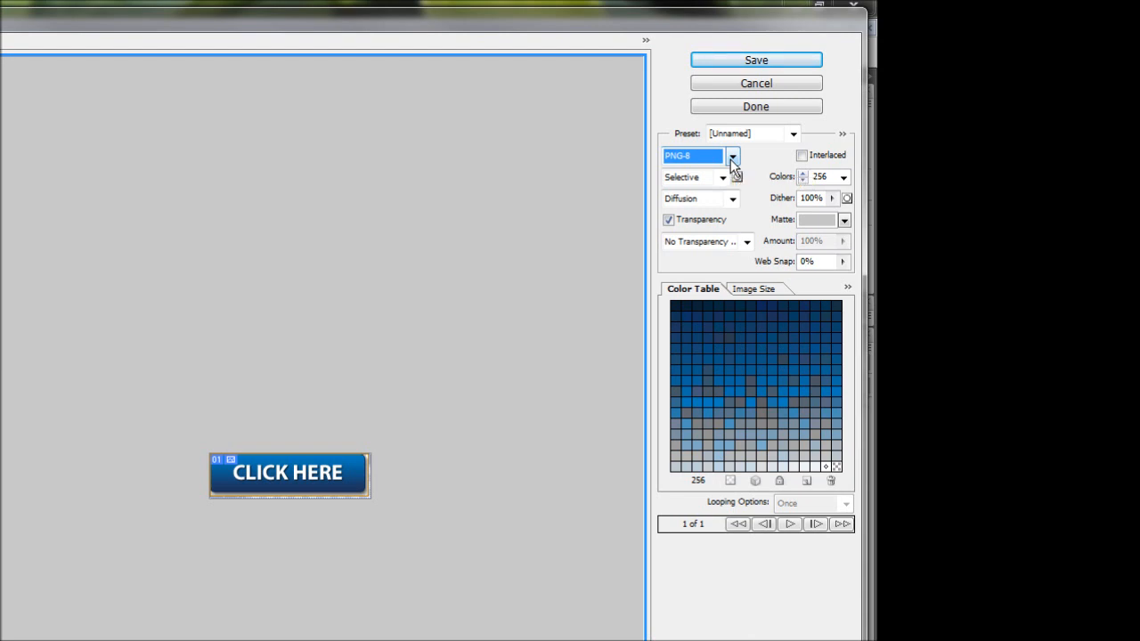
- Switch the export format back to PNG-24 with transparency
click(733, 156)
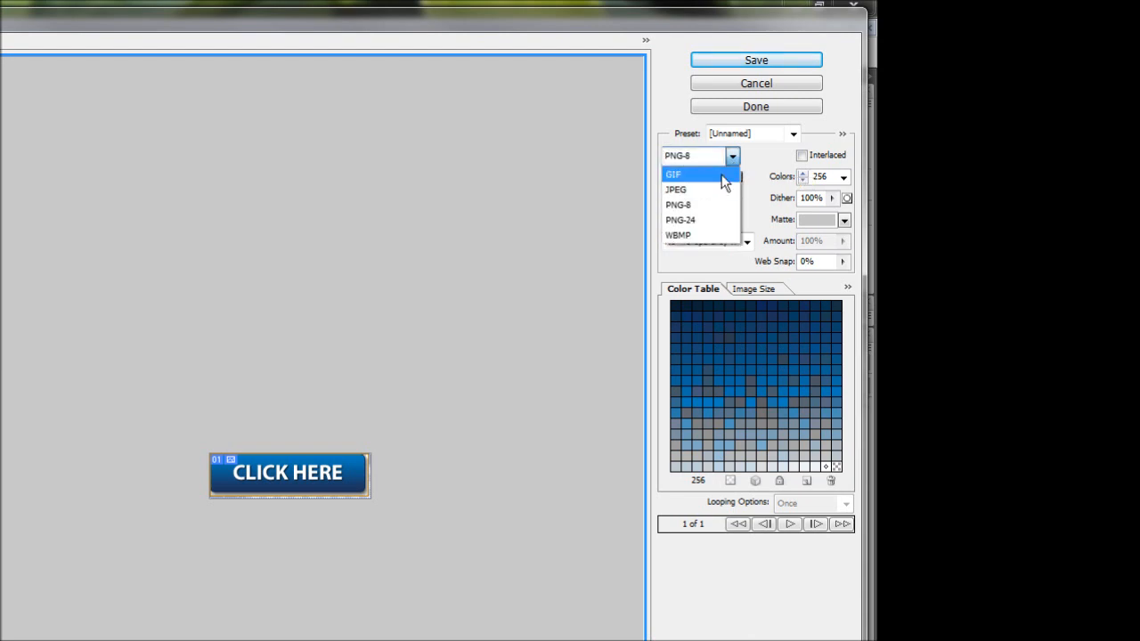
click(680, 220)
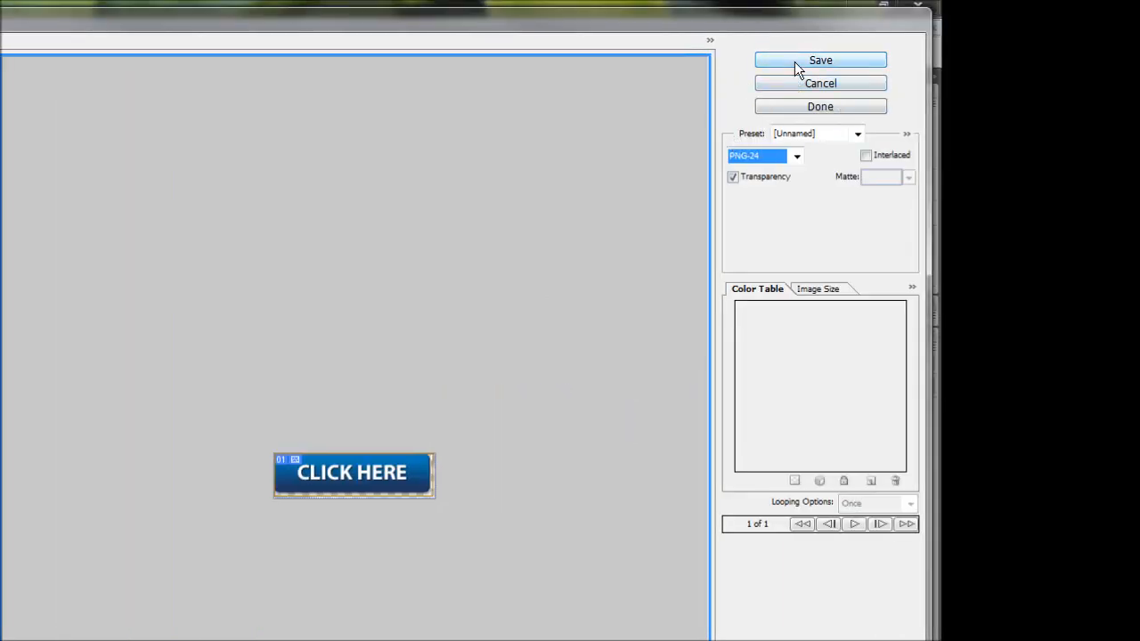
- Start saving the optimized button as button.png
click(820, 60)
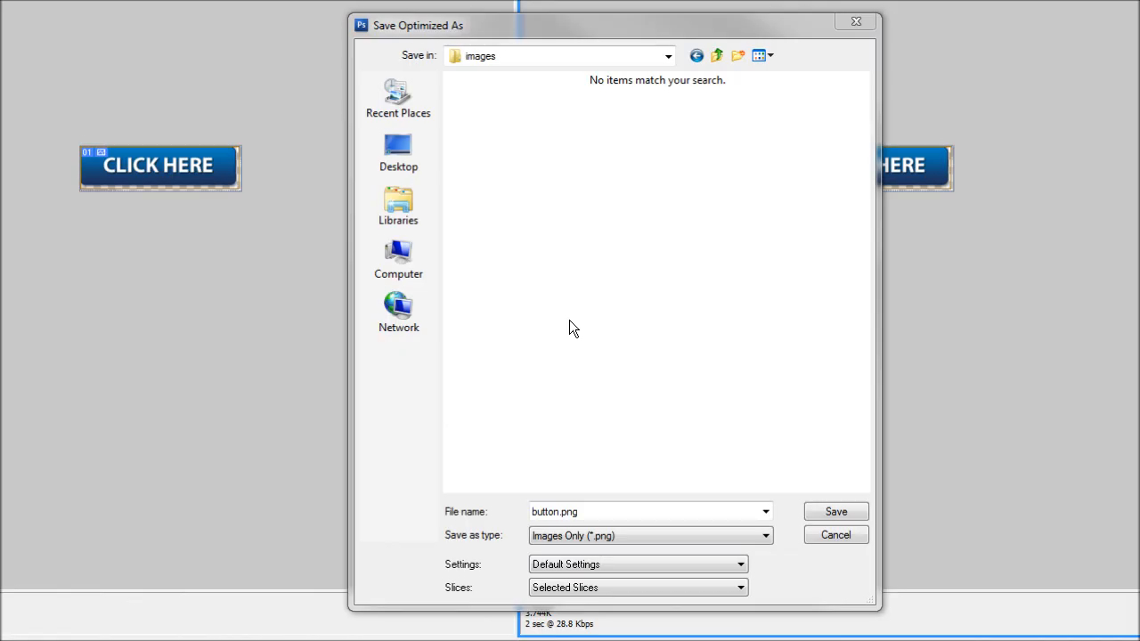
mouse_move(569, 318)
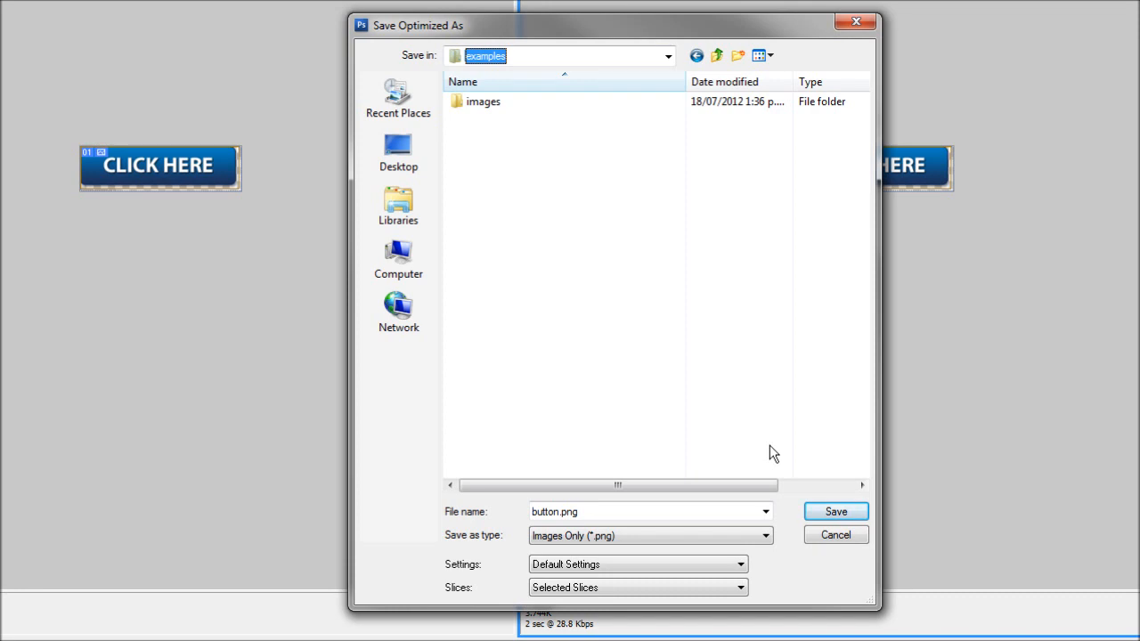
mouse_move(557, 205)
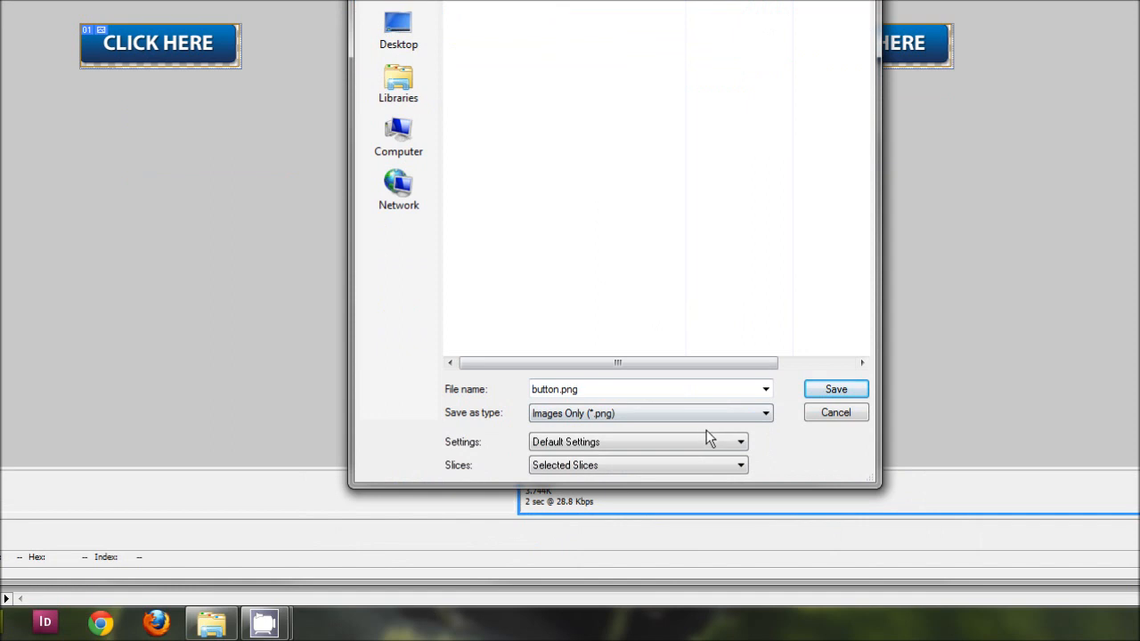
- Save only Selected Slices and drag the save dialog aside to show the button
click(637, 465)
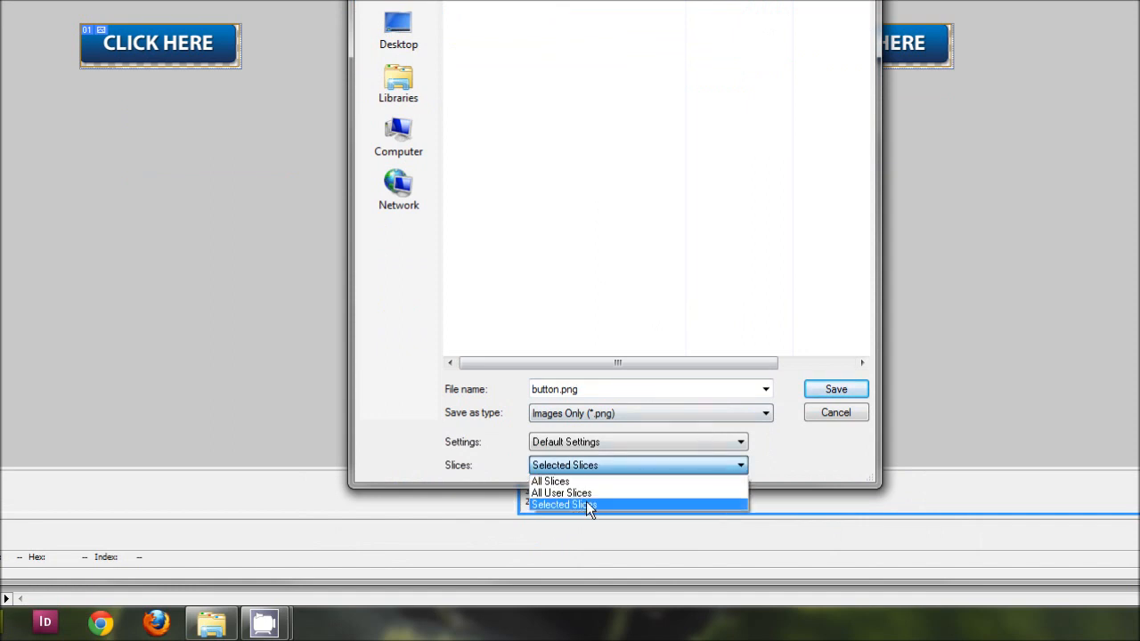
click(561, 505)
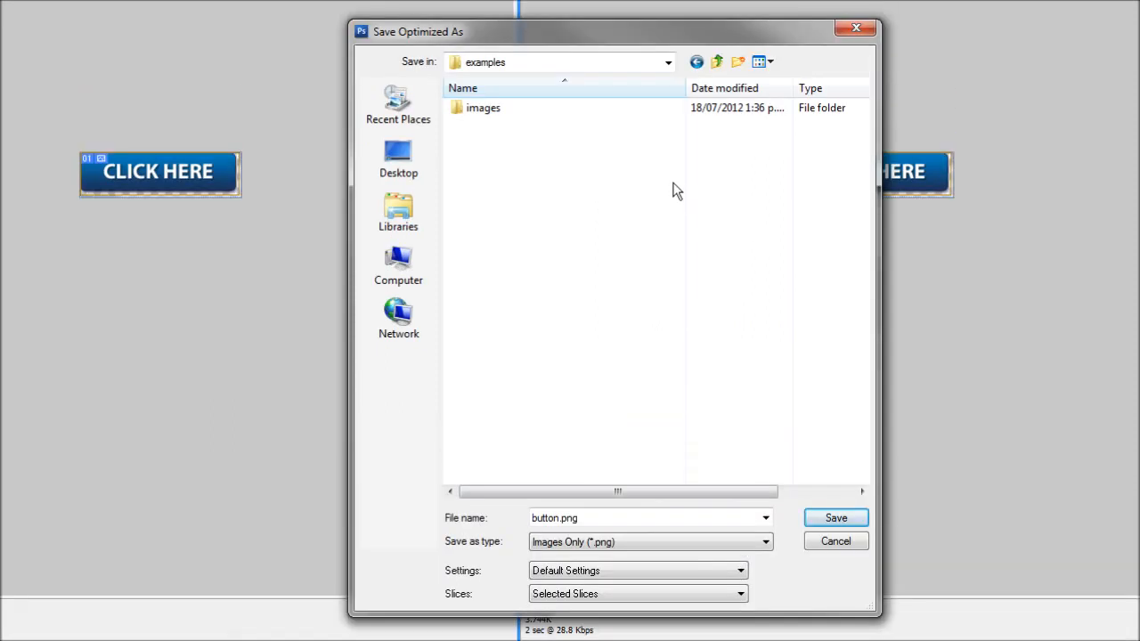
drag(417, 31, 611, 95)
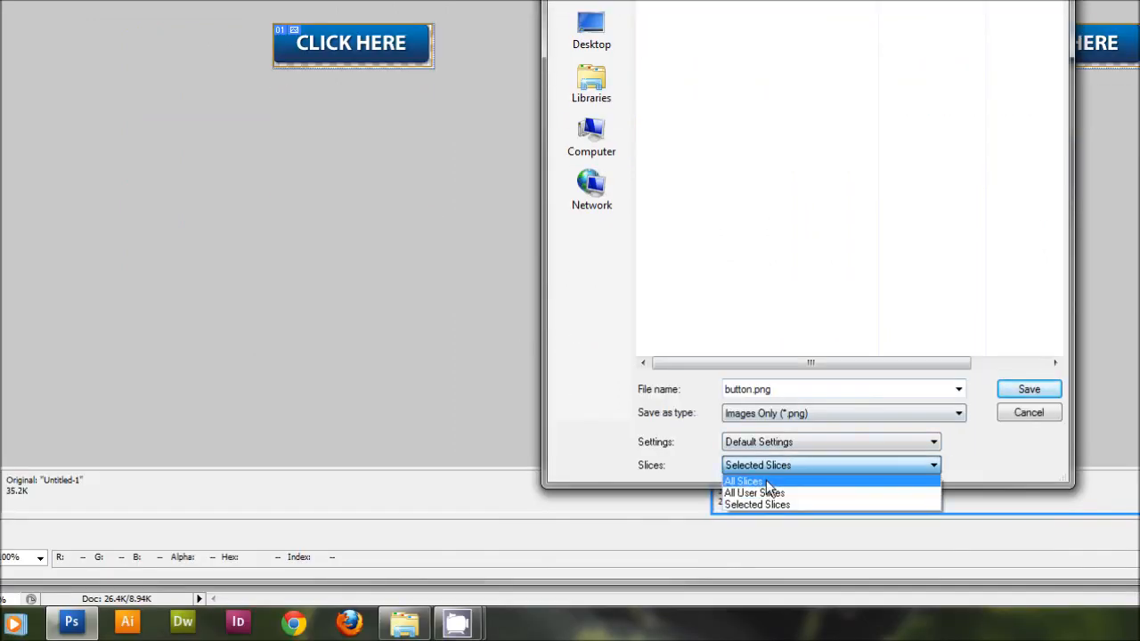
mouse_move(756, 504)
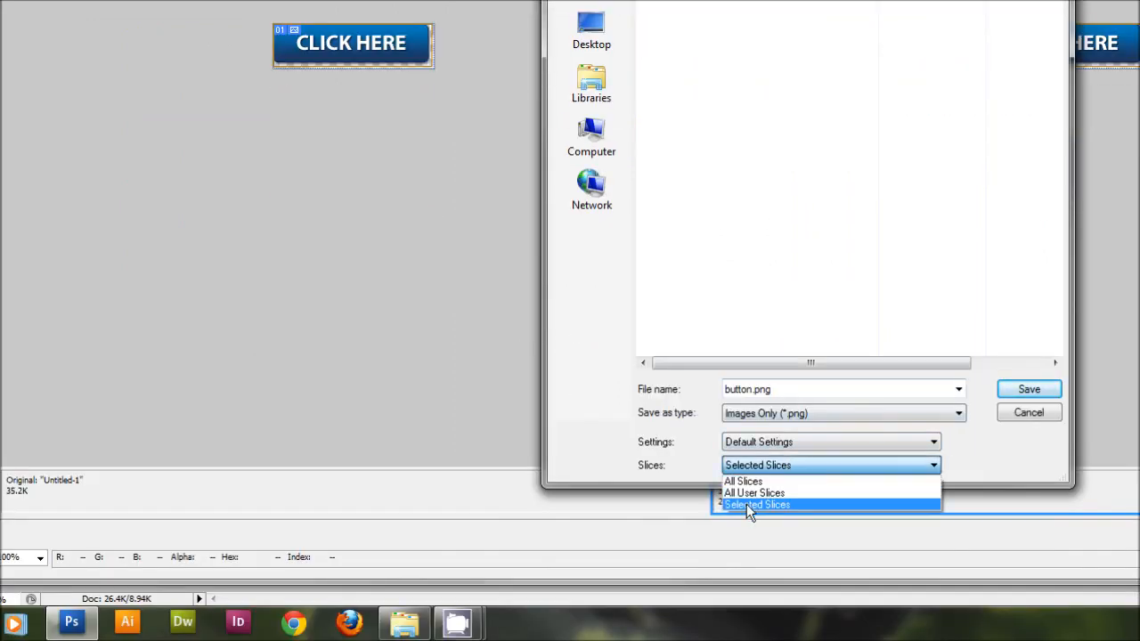
click(757, 504)
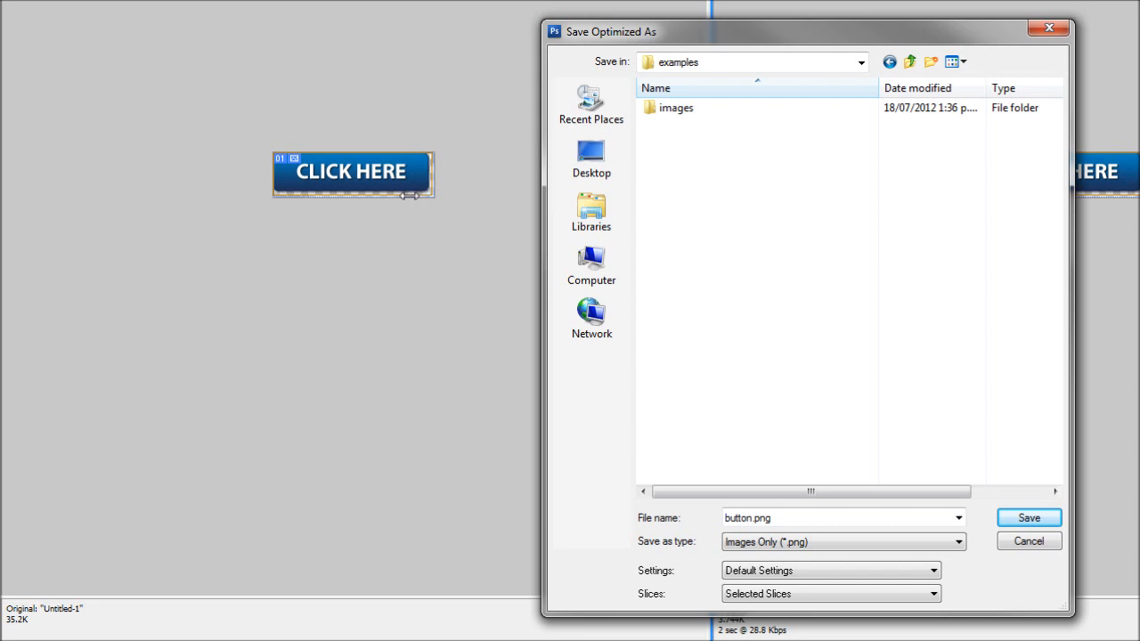
mouse_move(428, 204)
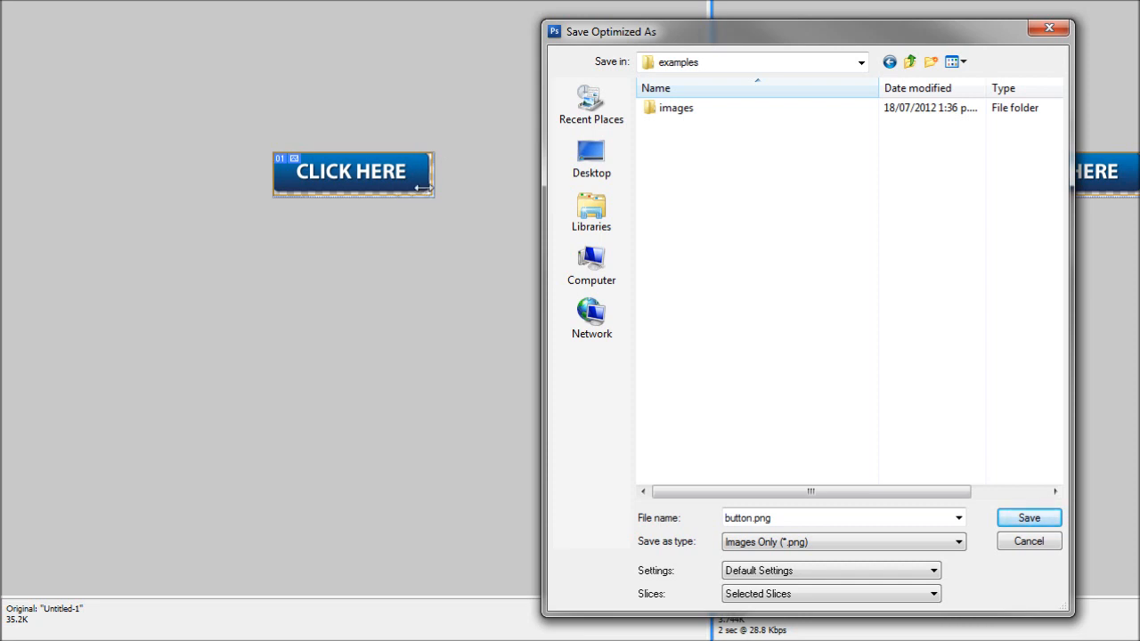
mouse_move(527, 321)
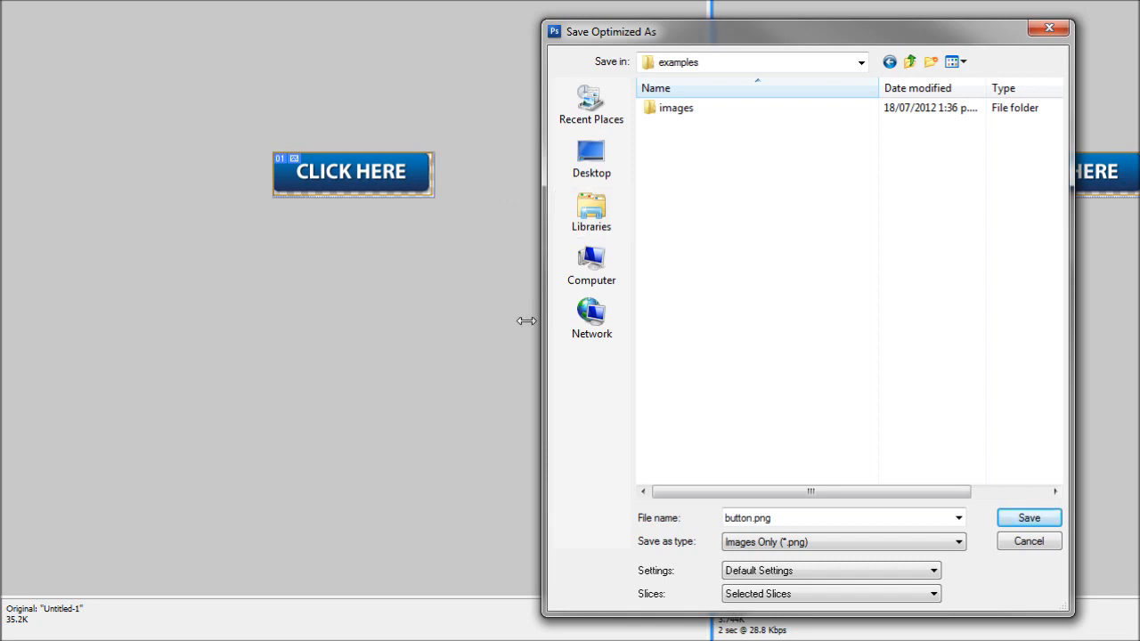